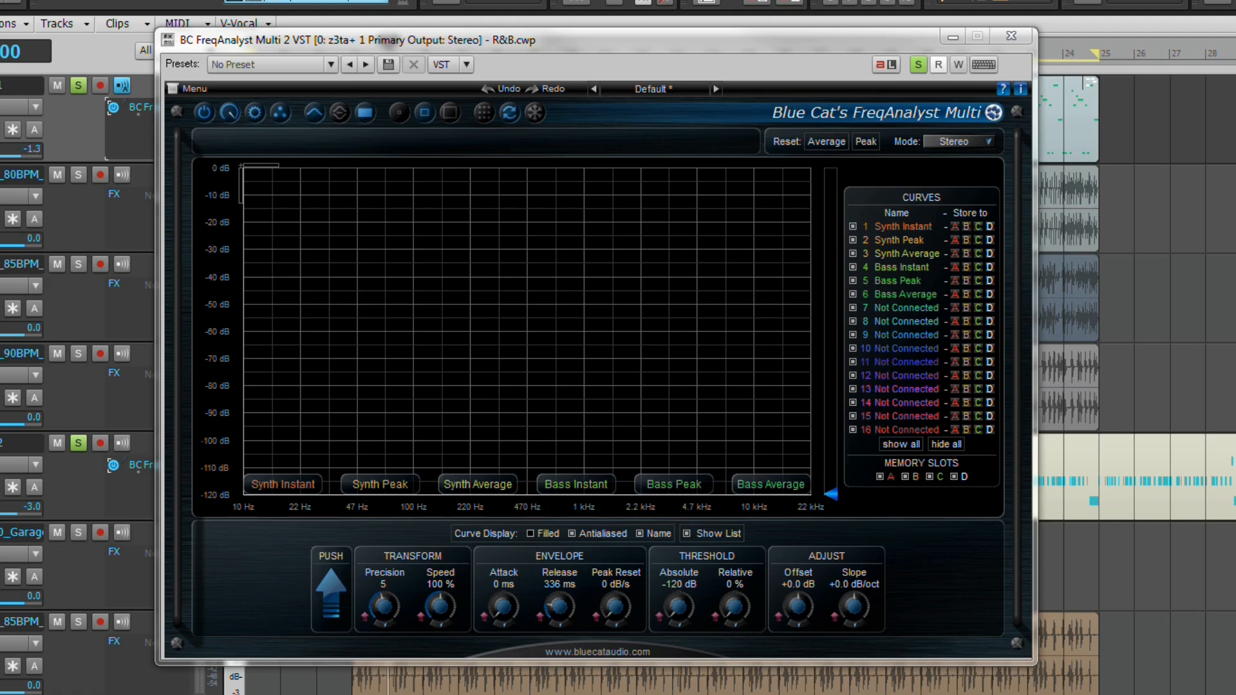
pyautogui.moveTo(643, 129)
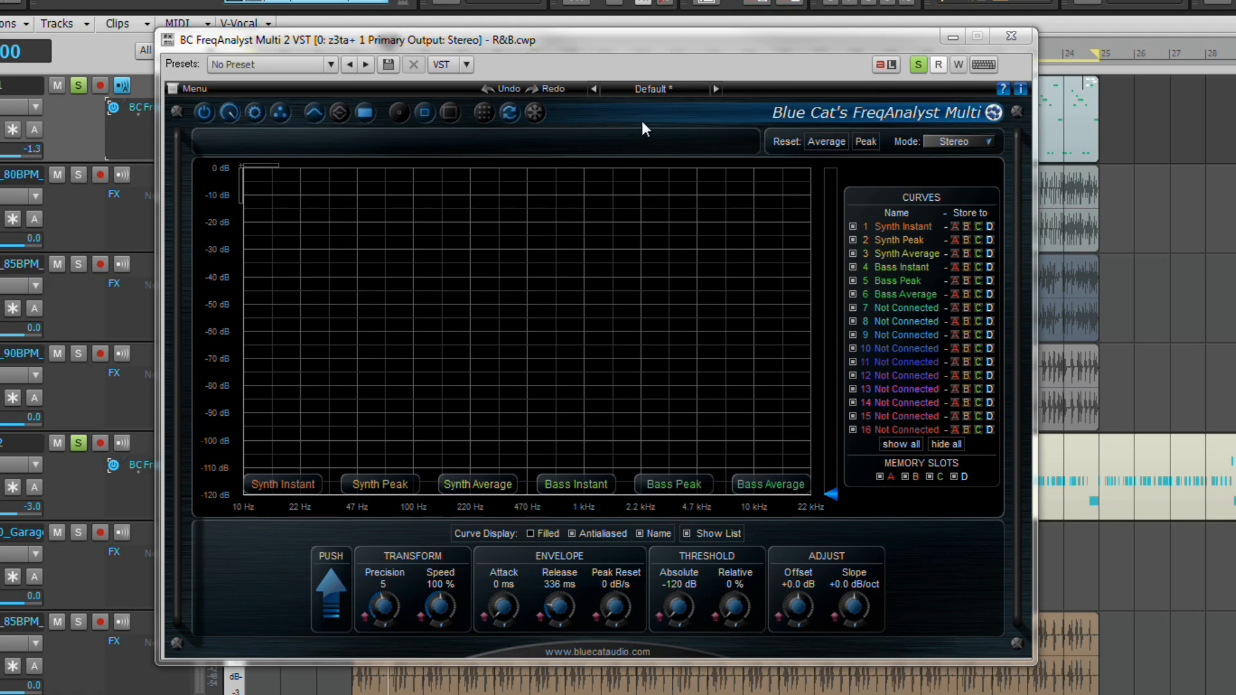
pyautogui.moveTo(663, 119)
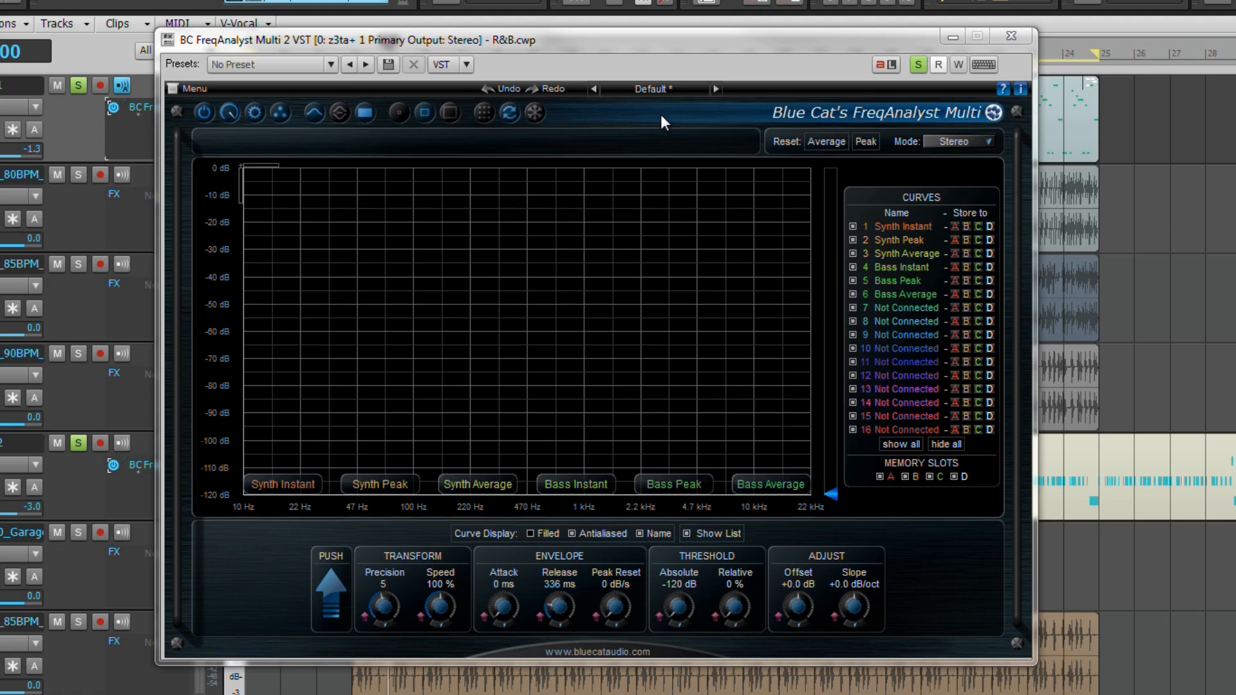
pyautogui.moveTo(660, 109)
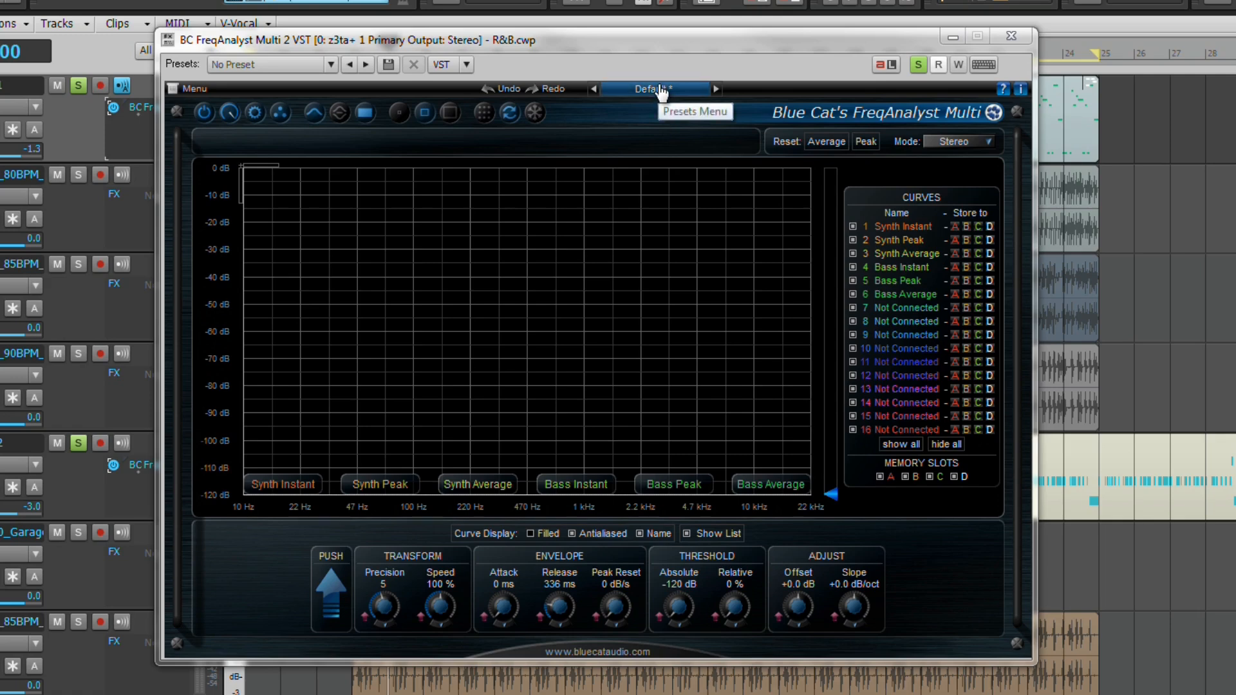
# Browse the preset and main options lists, then open the Precision knob's MIDI Learn/Automation menu.
pyautogui.click(649, 88)
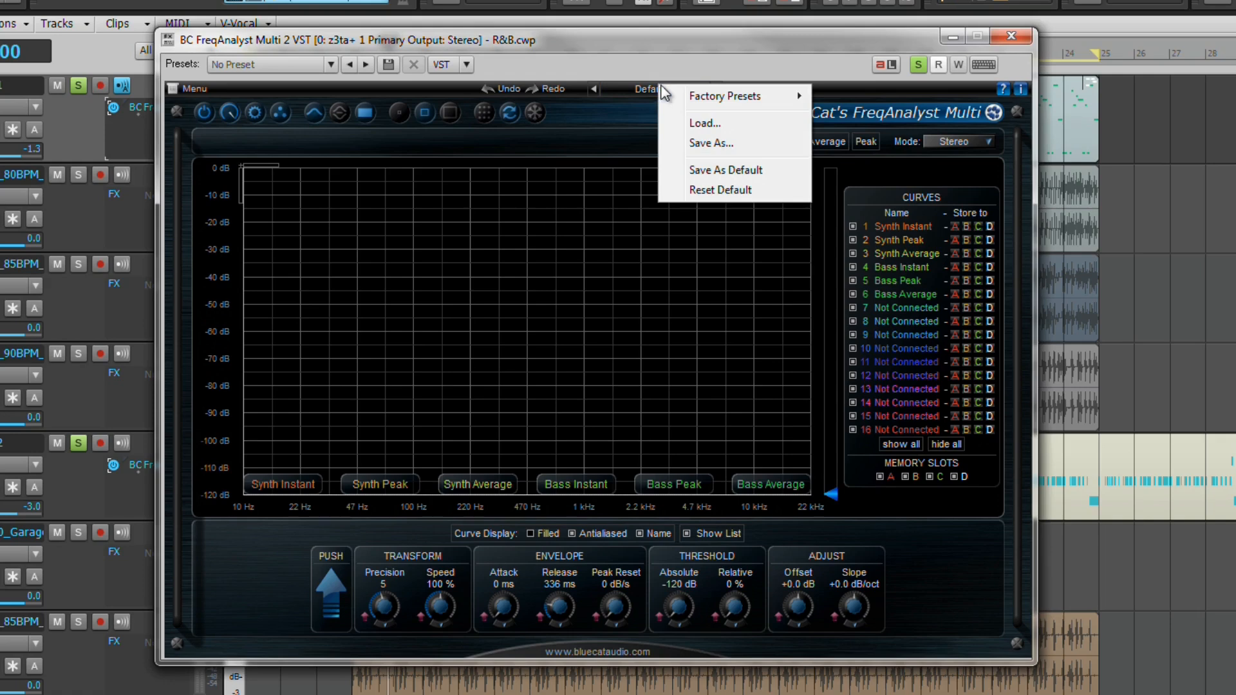
pyautogui.moveTo(726, 96)
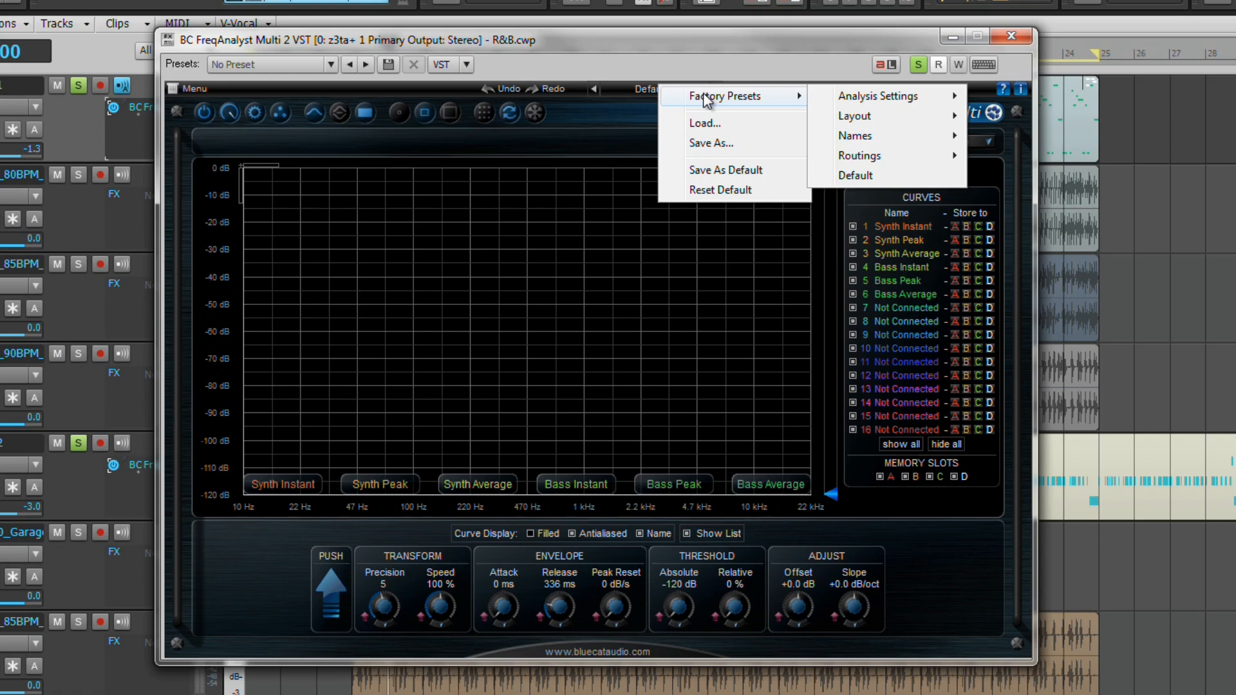
pyautogui.moveTo(601, 127)
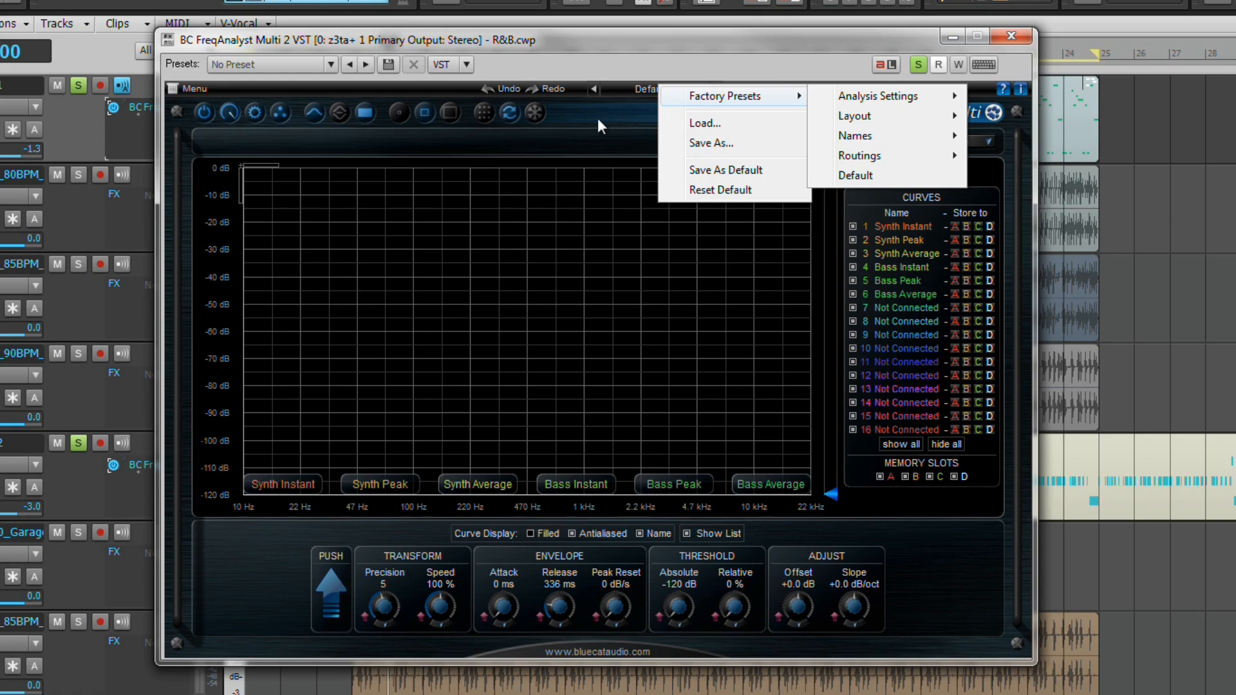
pyautogui.moveTo(682, 174)
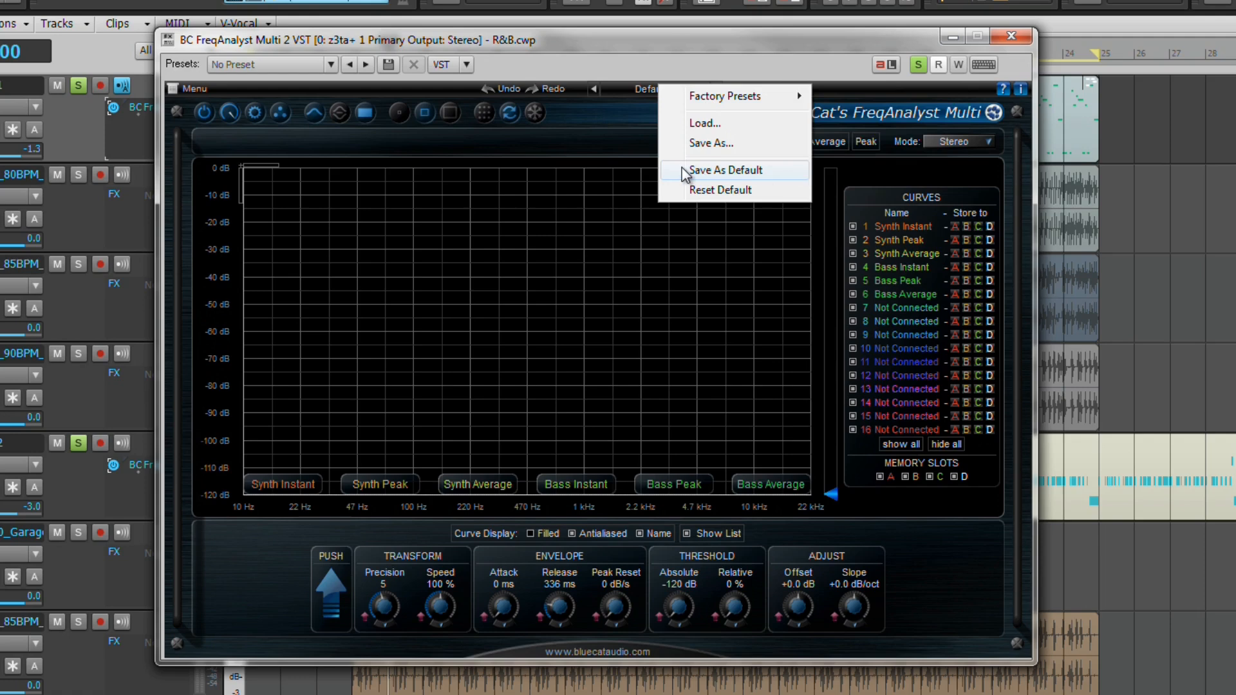
pyautogui.moveTo(753, 182)
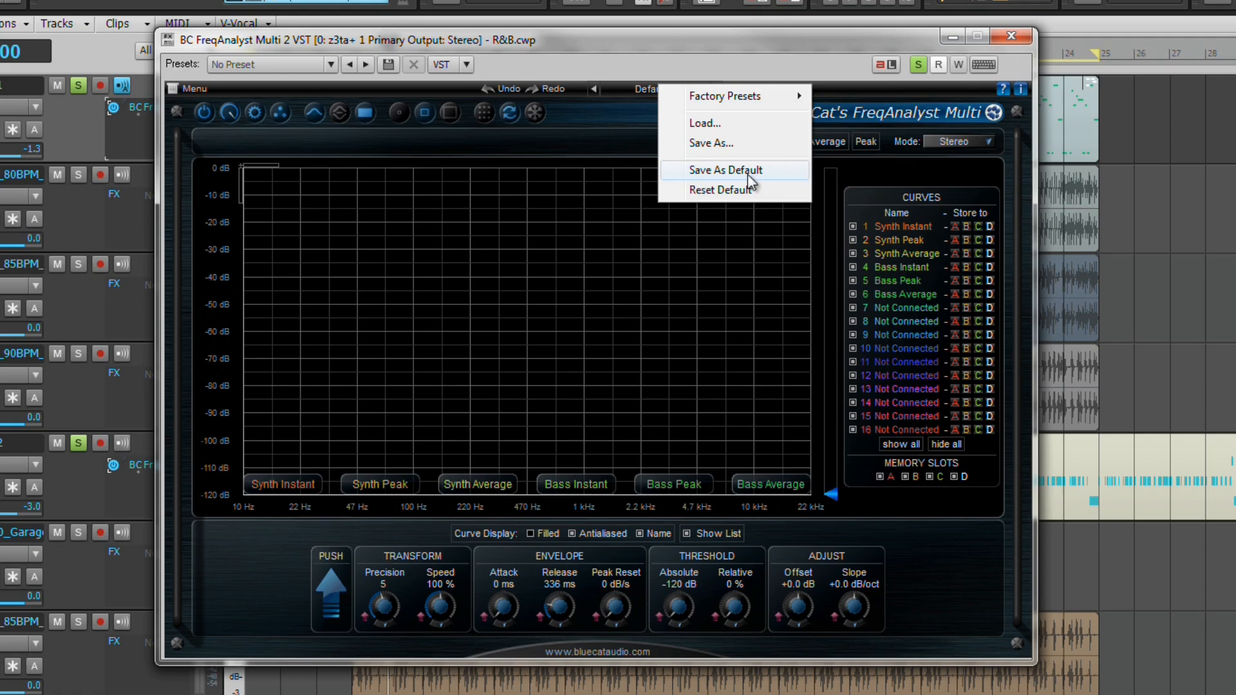
pyautogui.moveTo(745, 190)
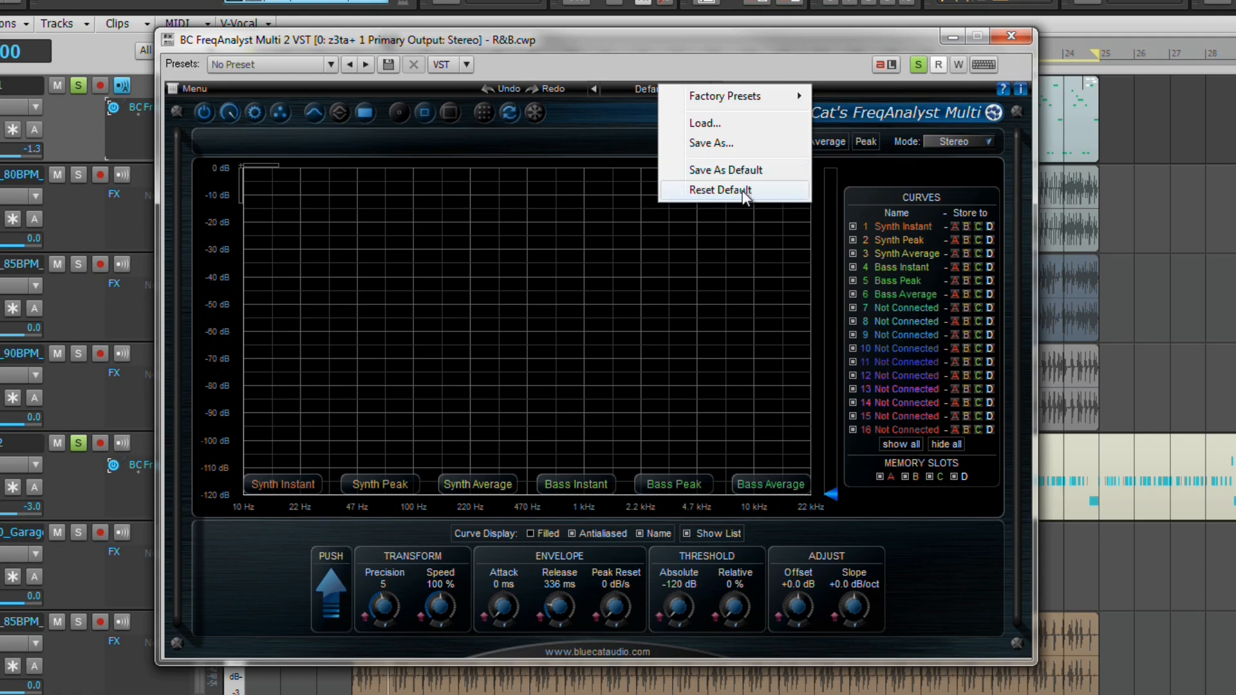
pyautogui.moveTo(750, 200)
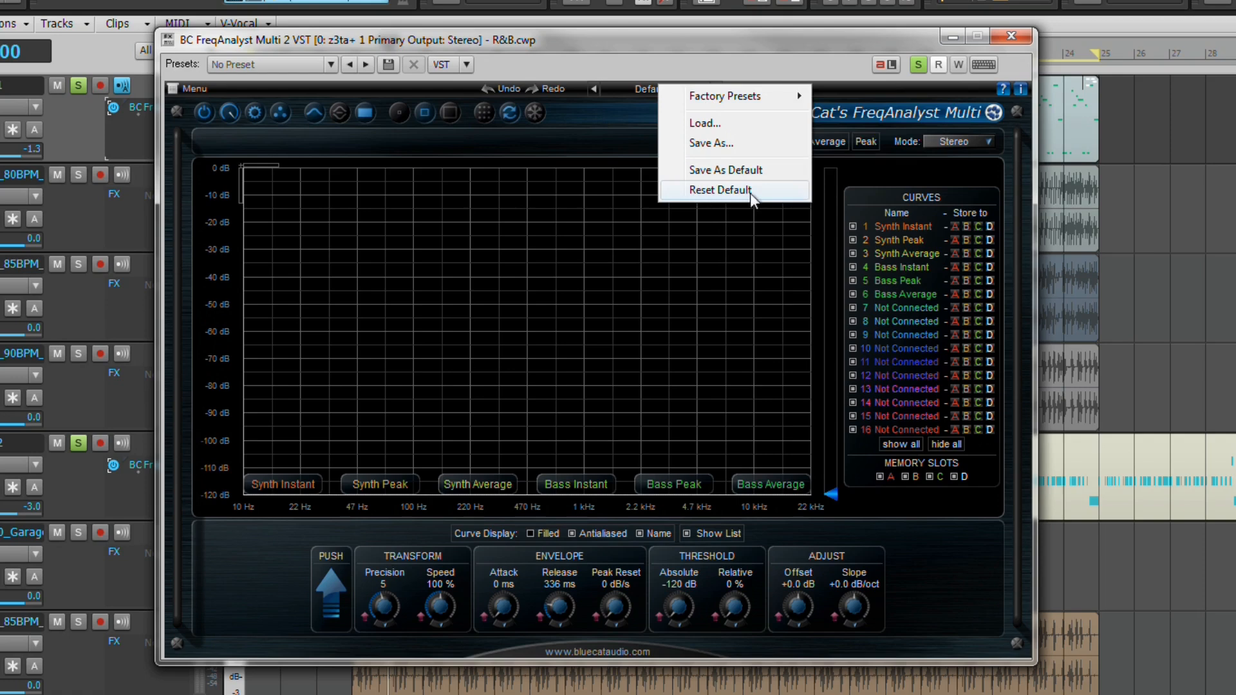
pyautogui.moveTo(645, 120)
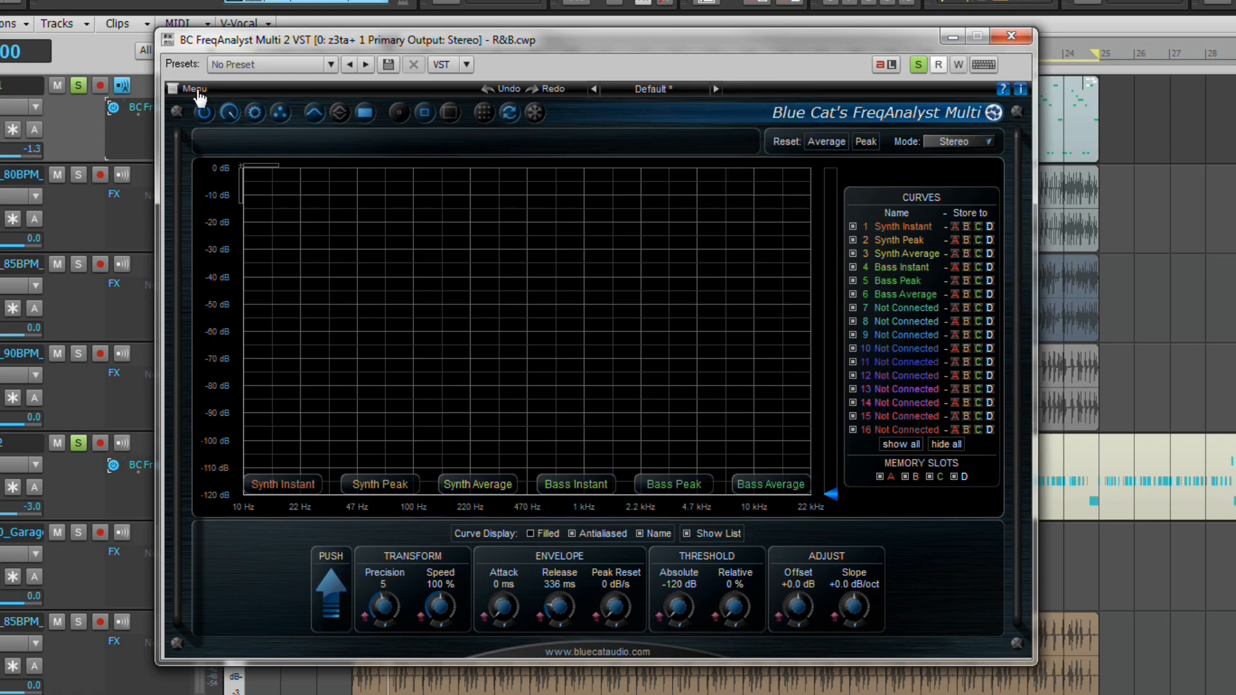
pyautogui.click(192, 87)
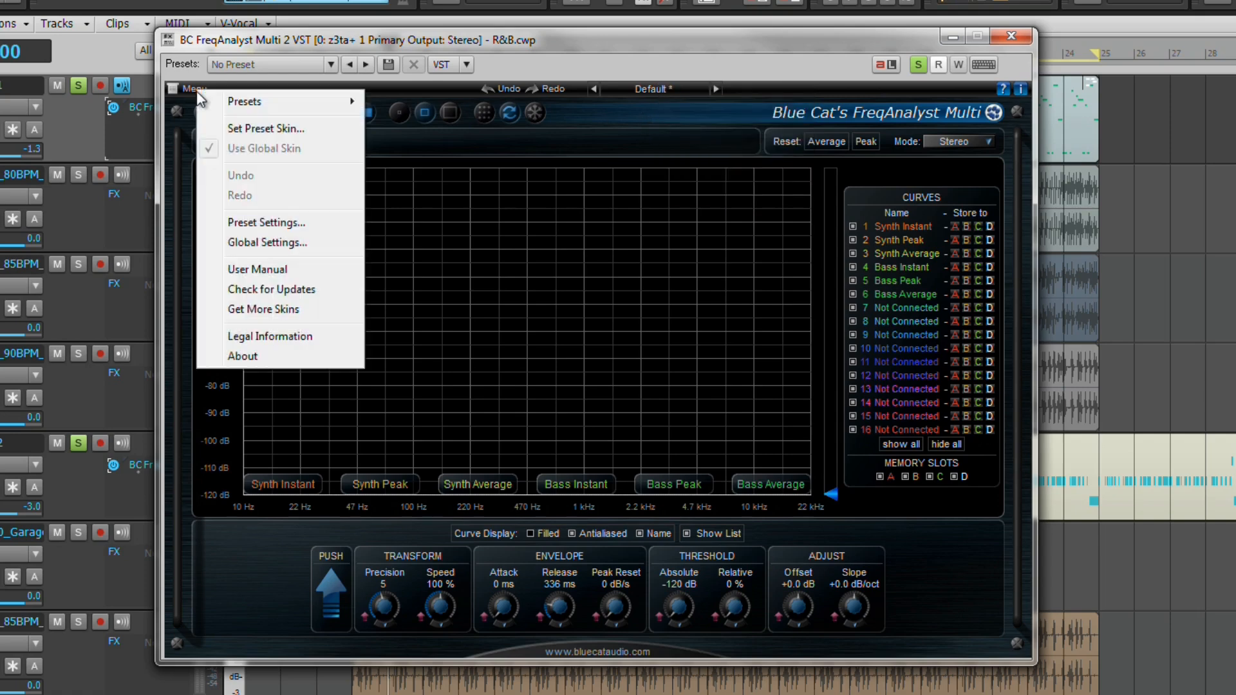
pyautogui.click(245, 101)
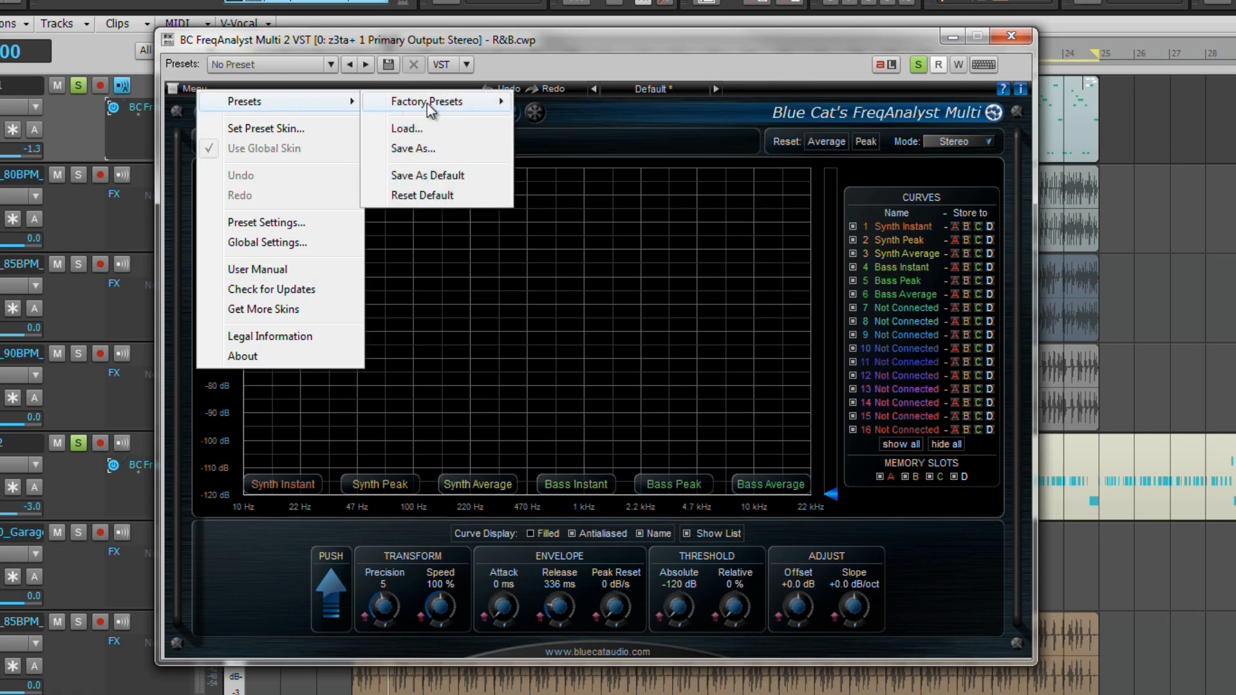
pyautogui.click(428, 101)
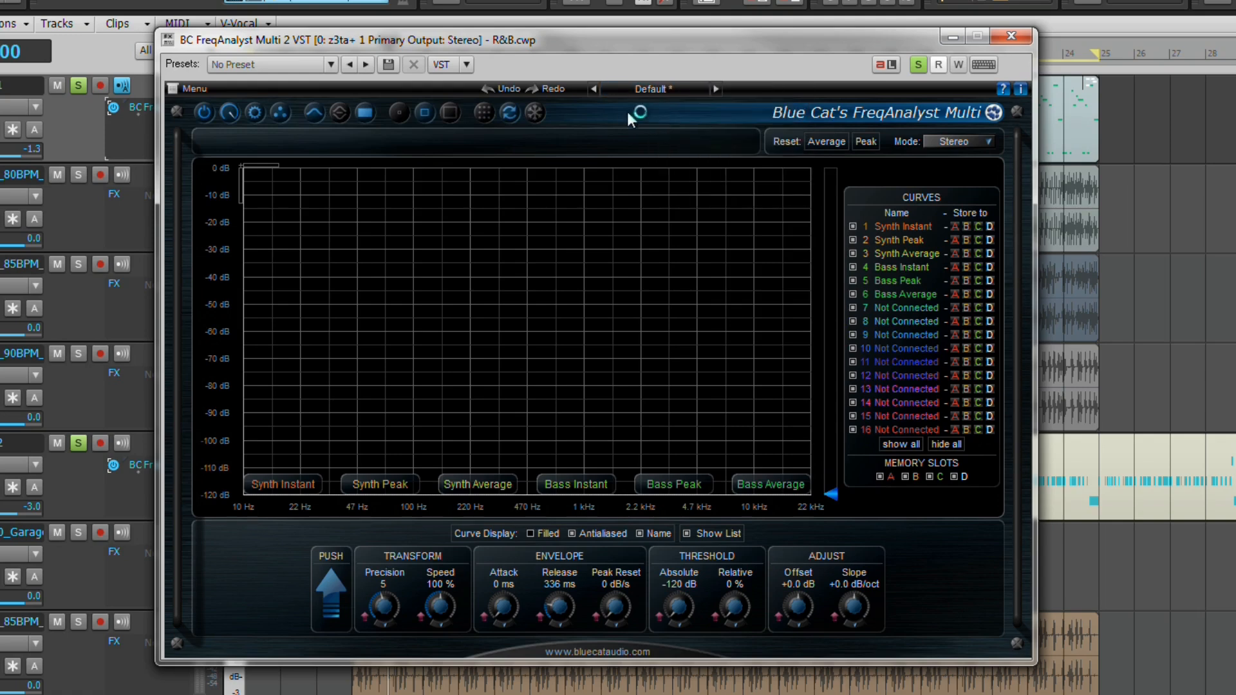
pyautogui.moveTo(377, 457)
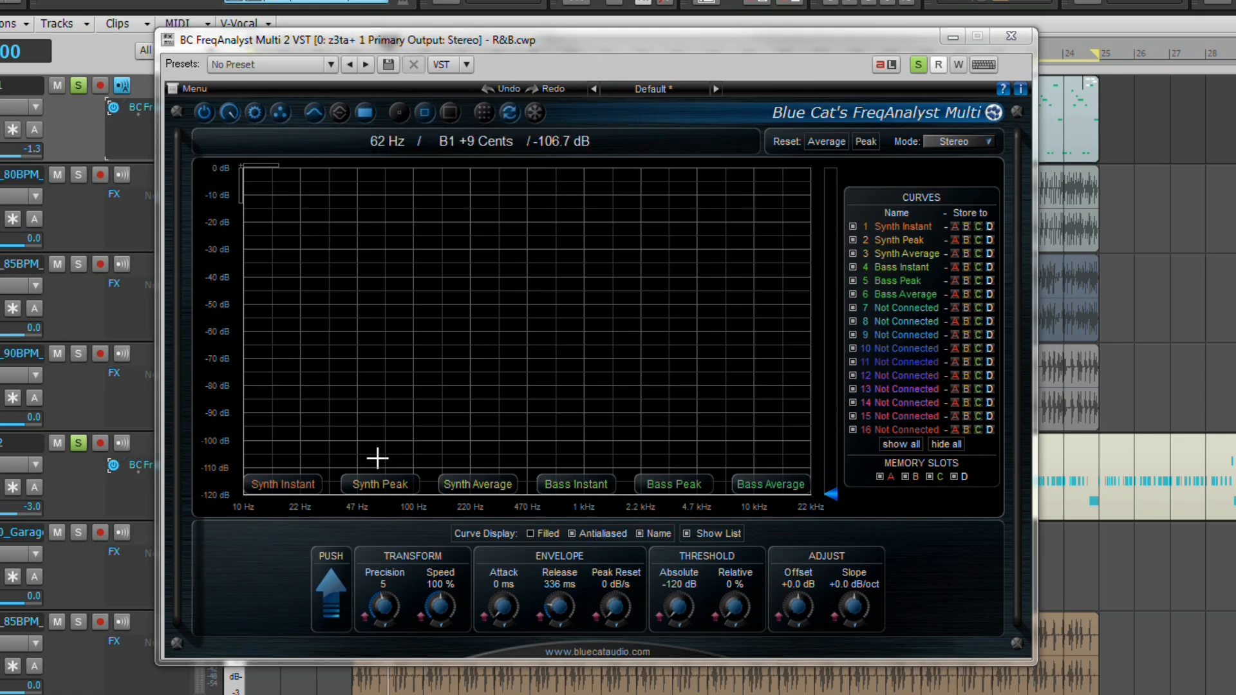
pyautogui.rightClick(383, 607)
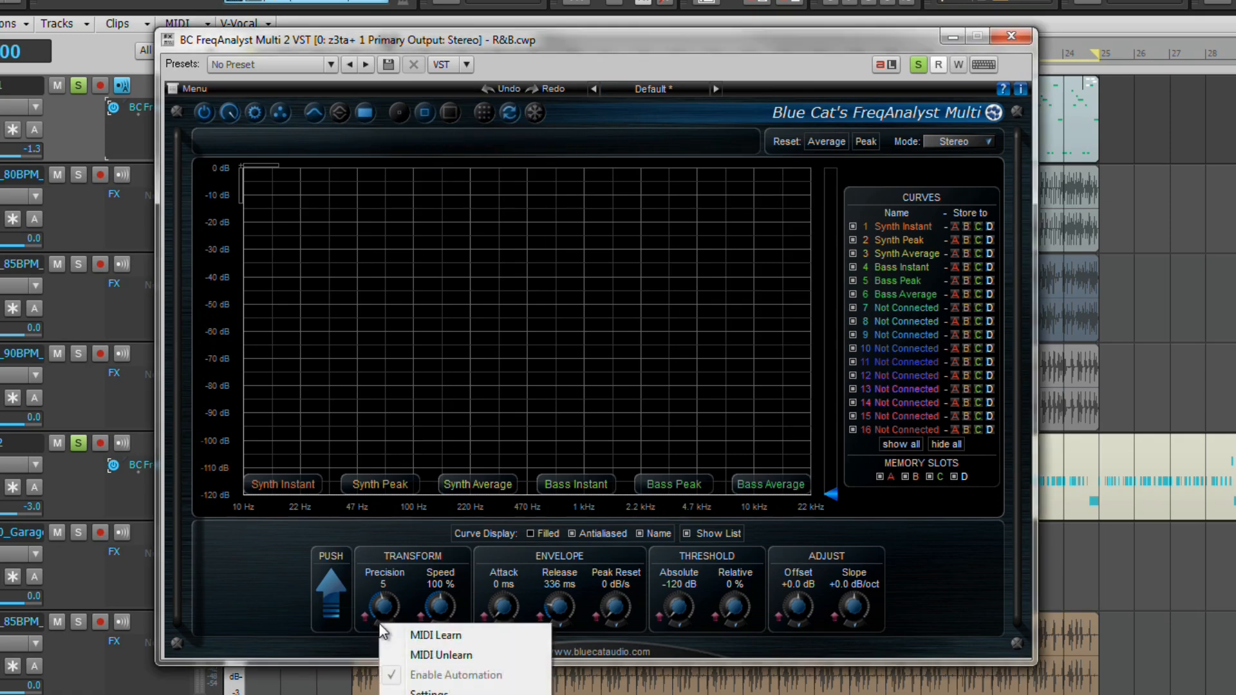
pyautogui.moveTo(456, 640)
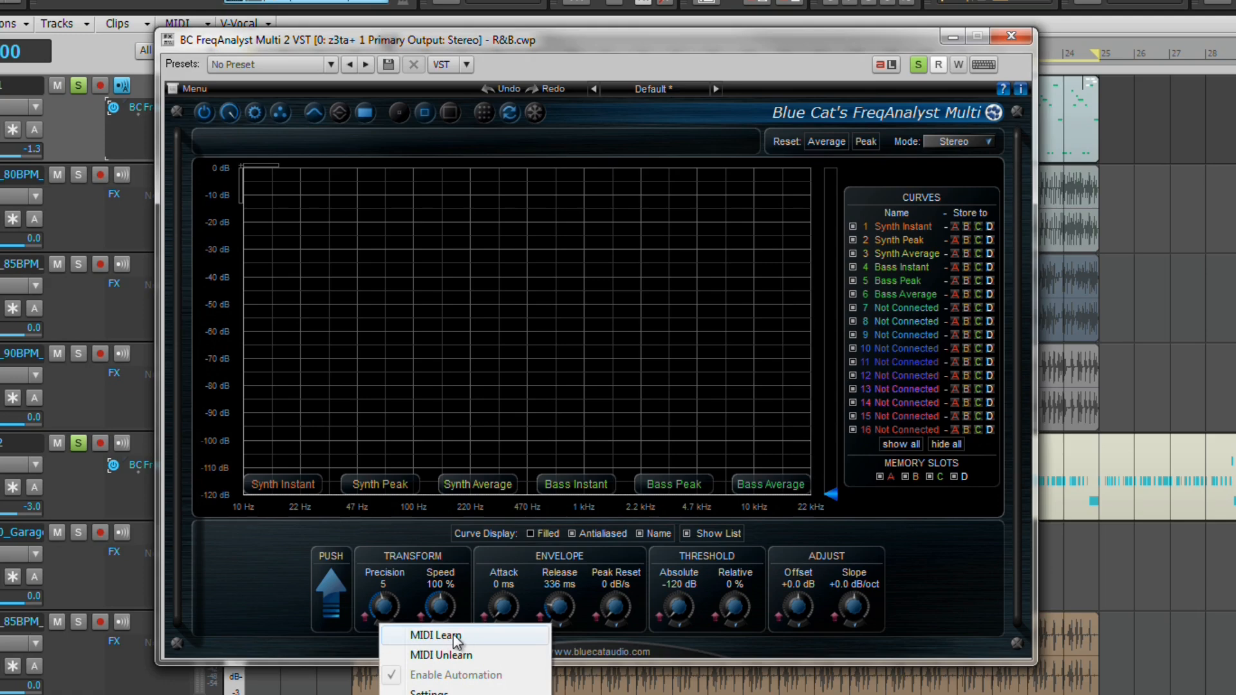
pyautogui.moveTo(502, 643)
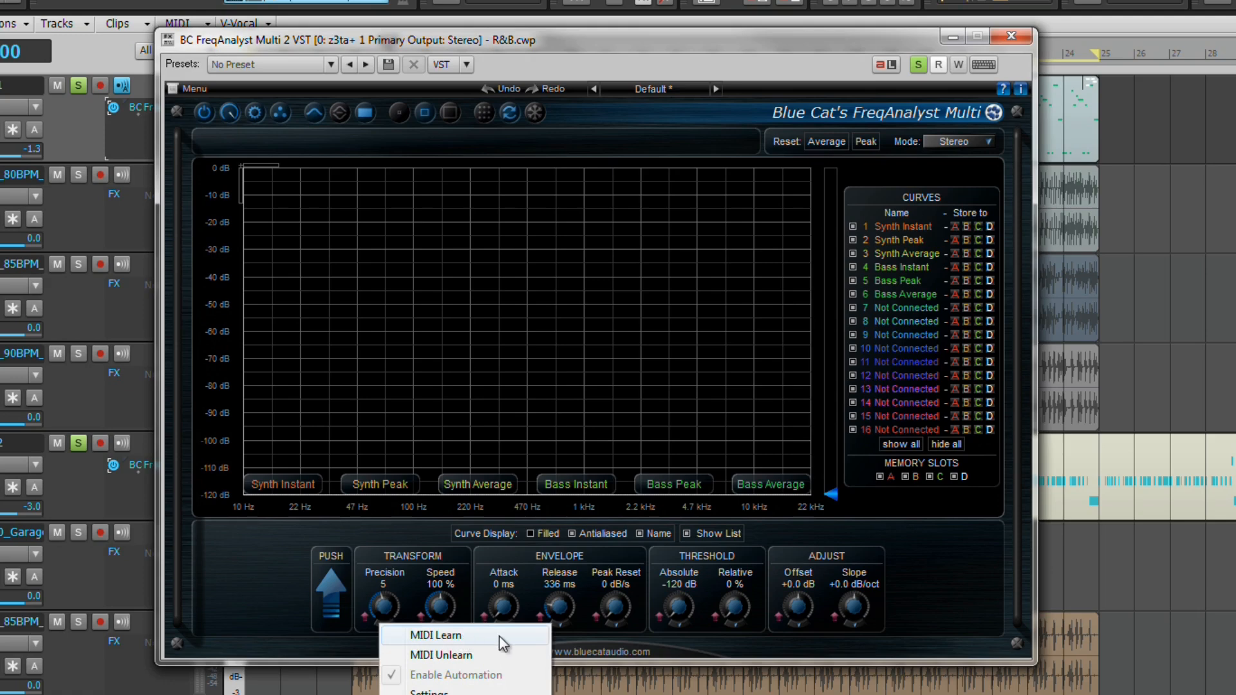
pyautogui.moveTo(423, 656)
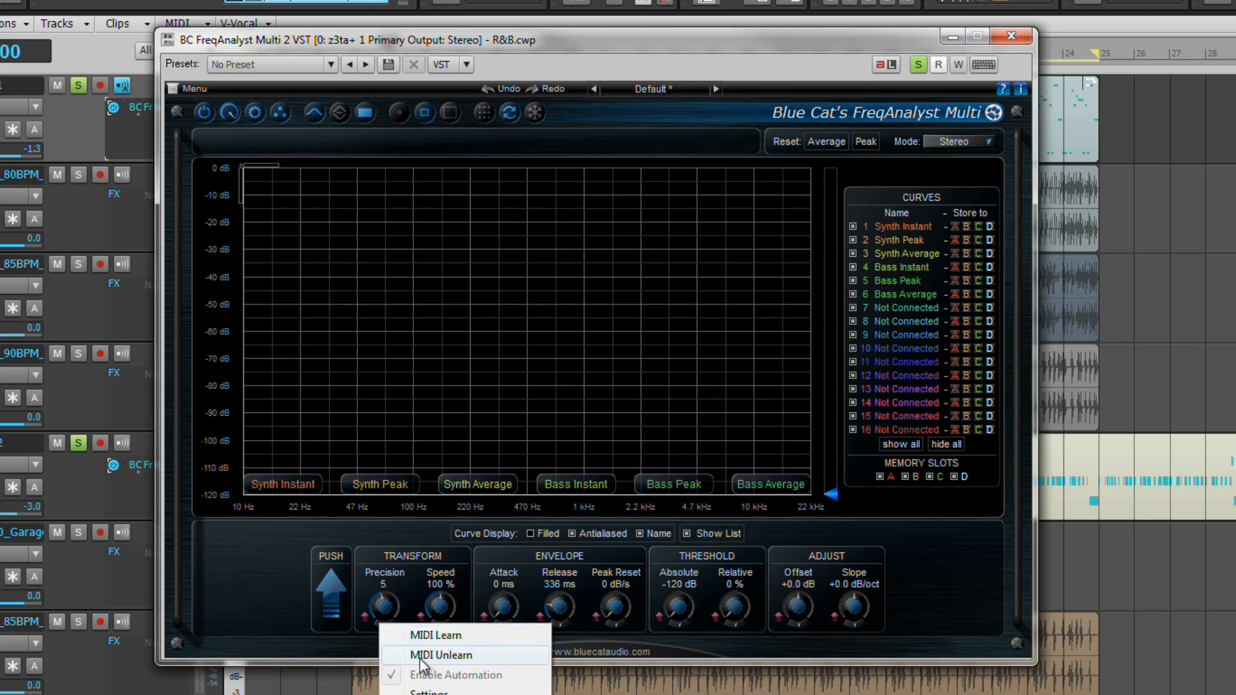
pyautogui.moveTo(477, 656)
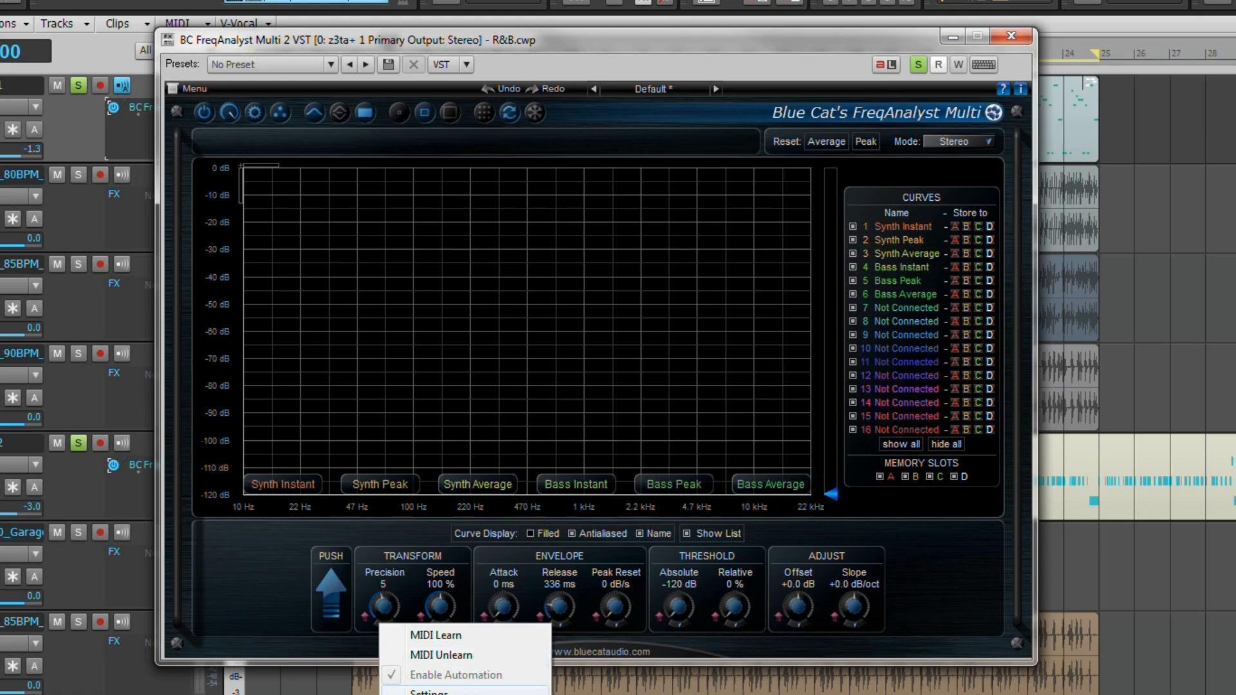
pyautogui.click(424, 692)
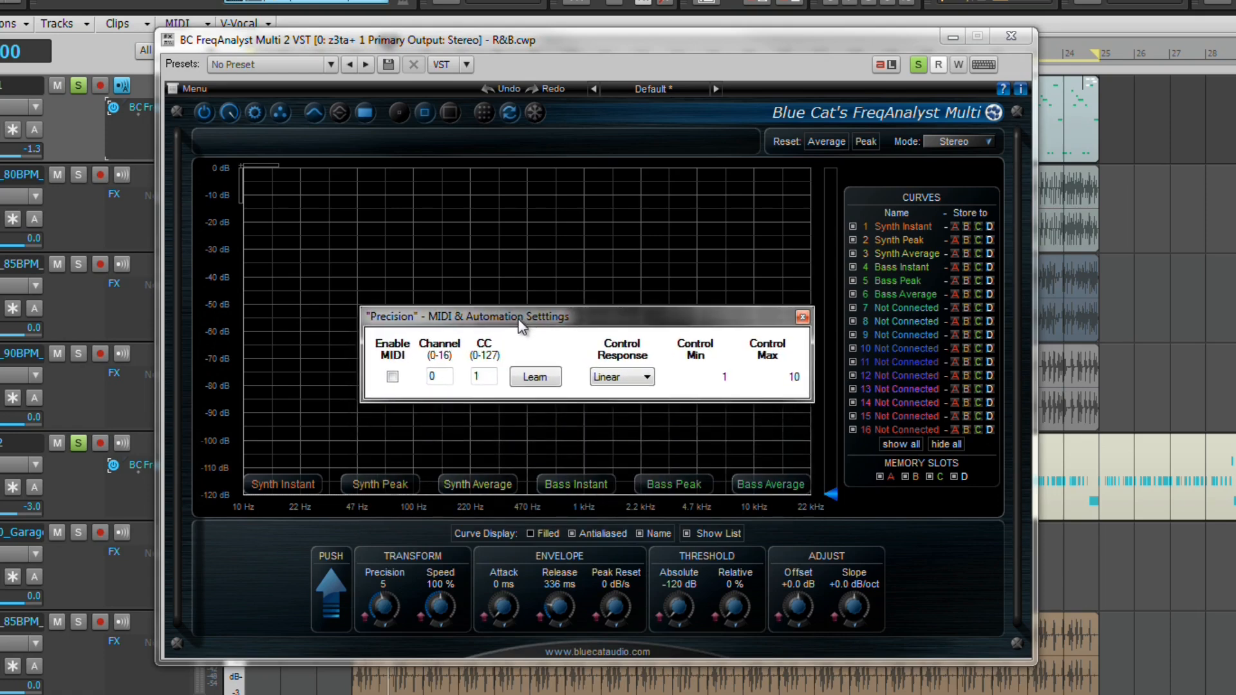
pyautogui.moveTo(379, 376)
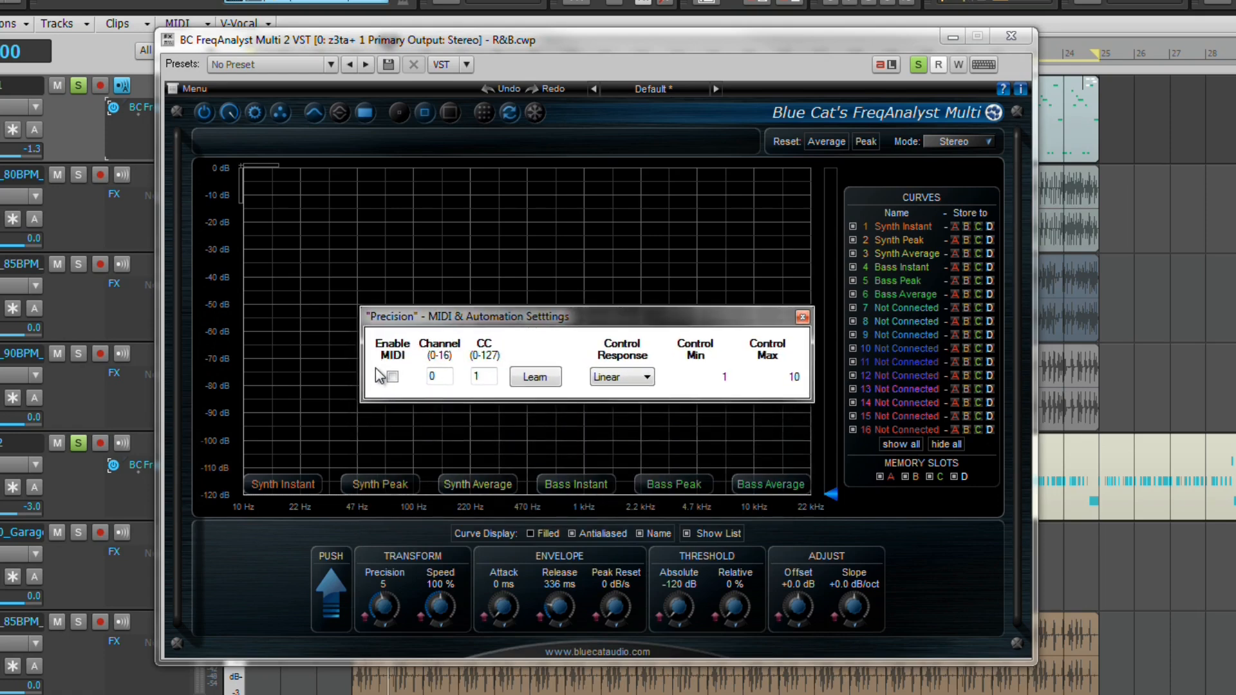
pyautogui.click(392, 376)
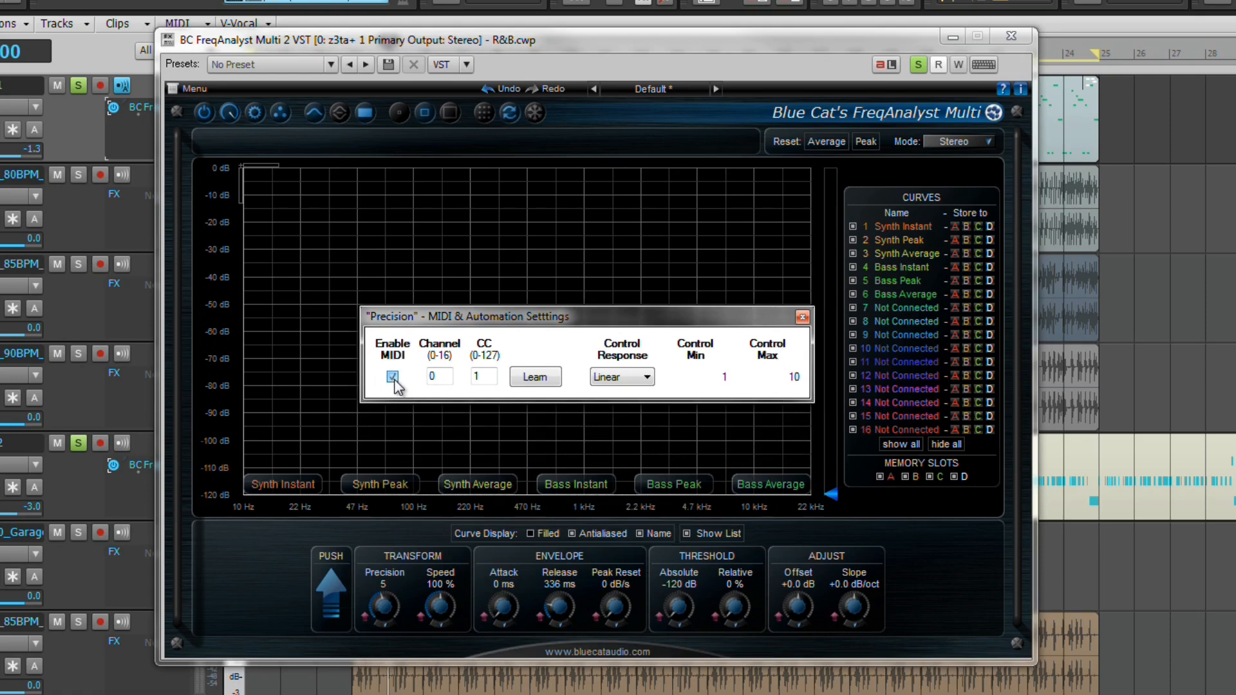
pyautogui.click(392, 376)
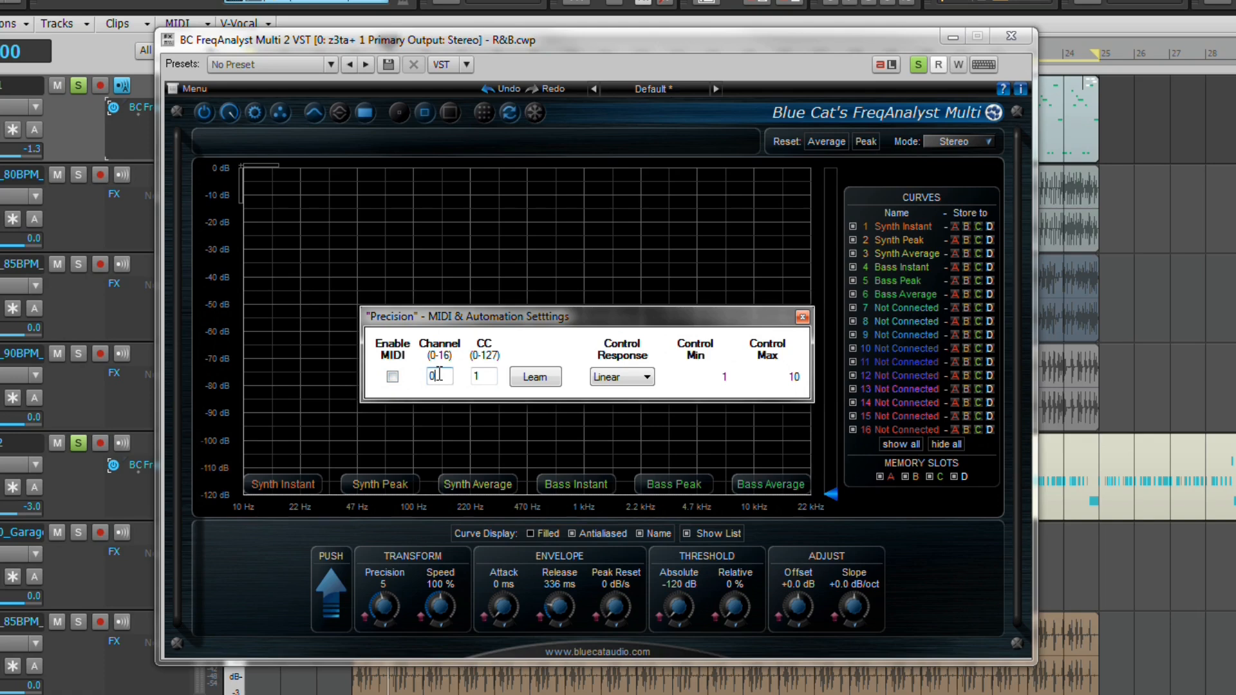
pyautogui.moveTo(464, 383)
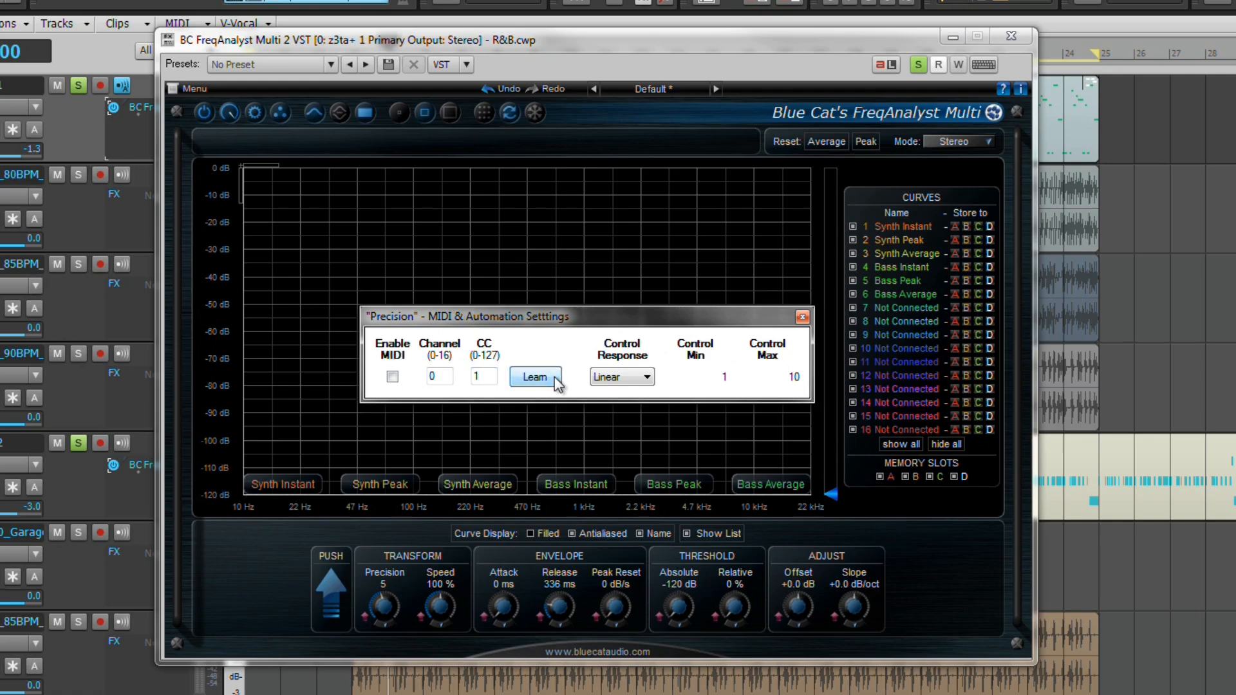
pyautogui.moveTo(571, 386)
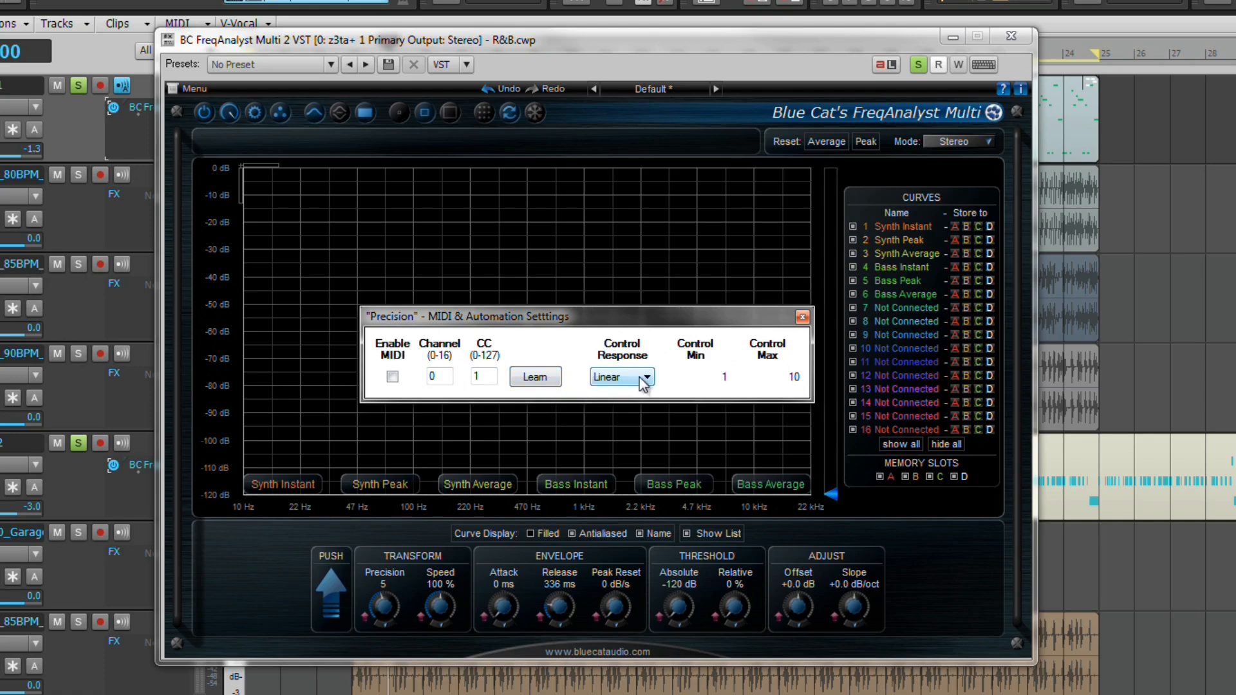
pyautogui.click(621, 376)
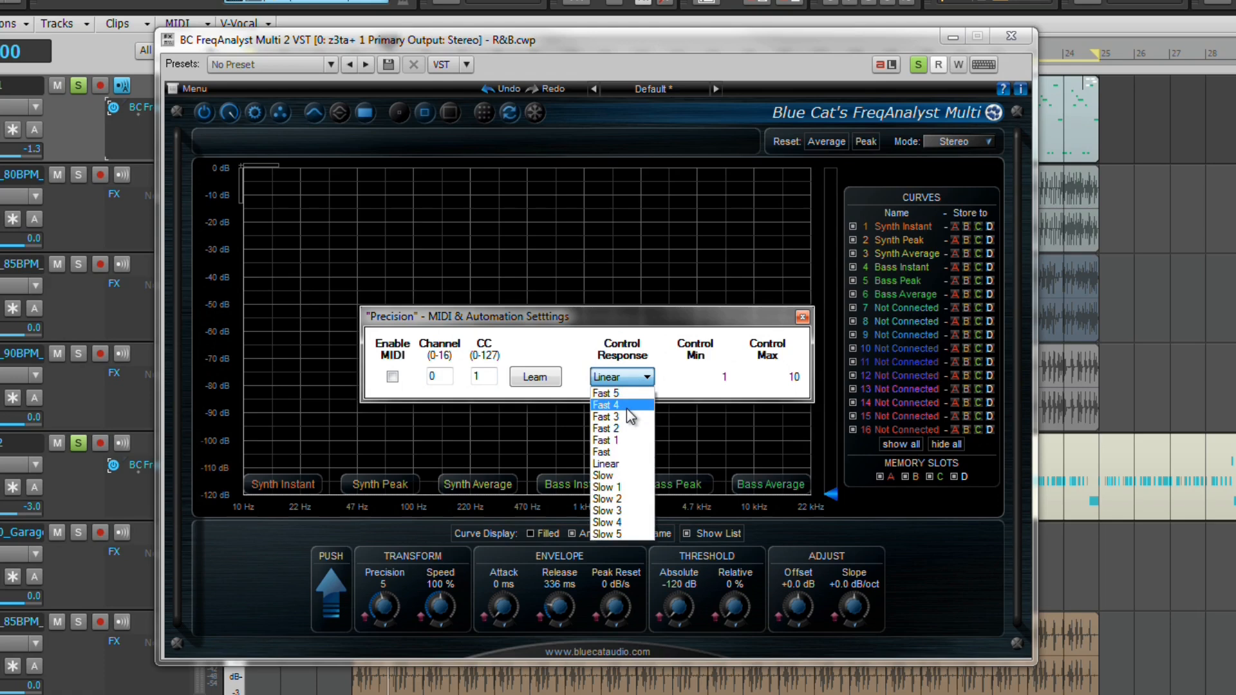
pyautogui.moveTo(611, 535)
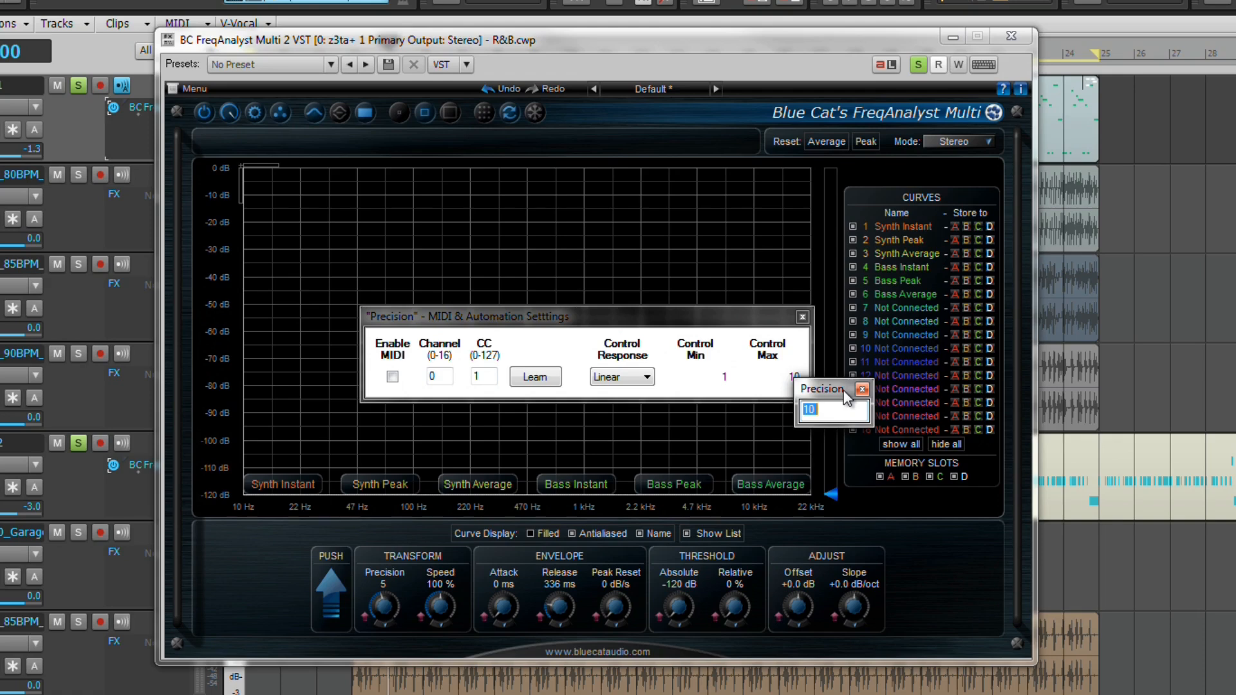
pyautogui.moveTo(863, 390)
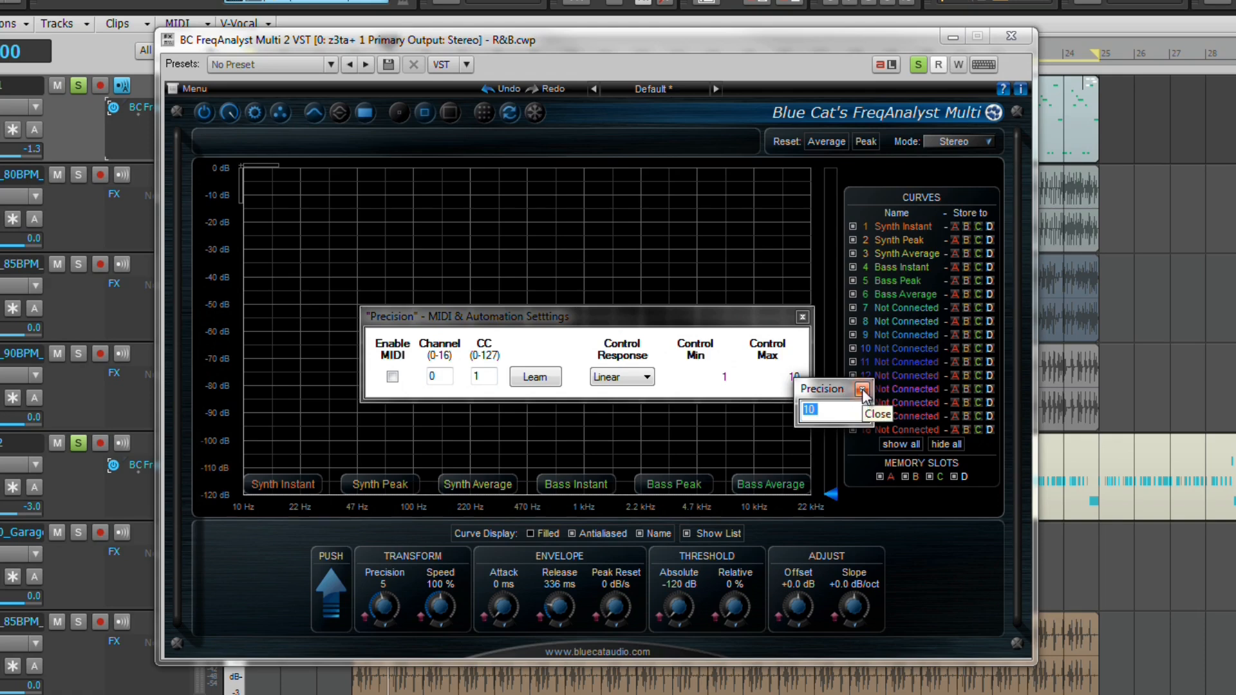
pyautogui.click(875, 416)
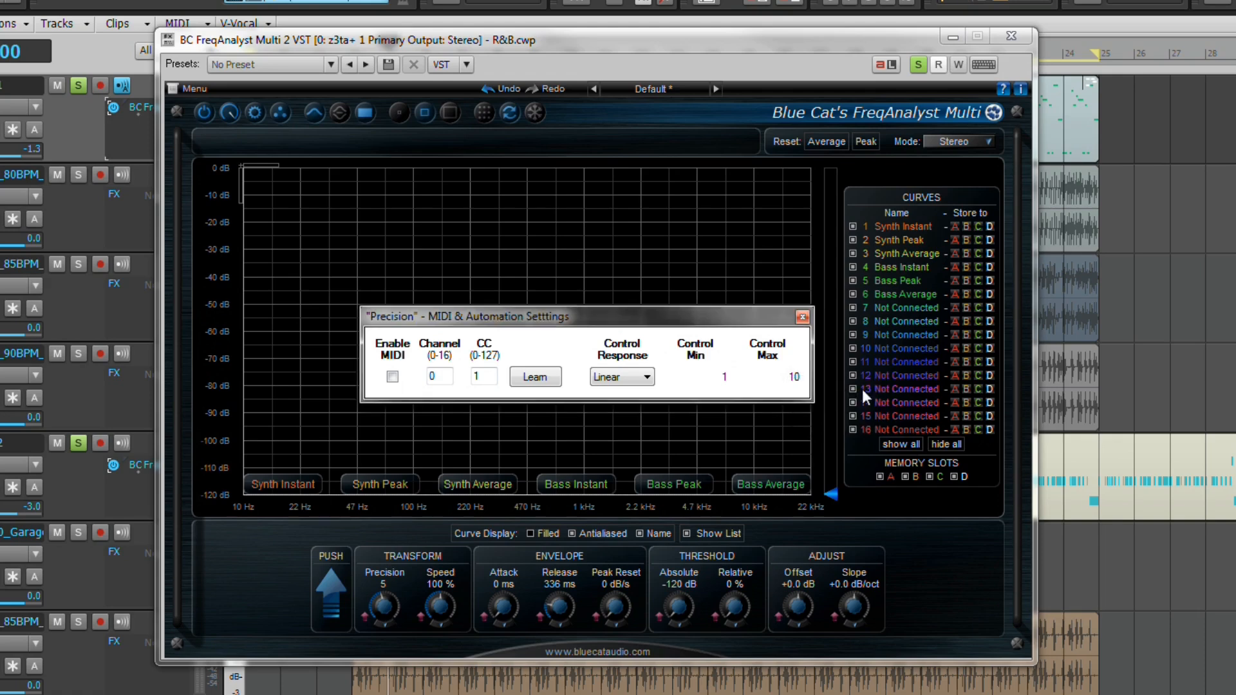
# Close the Precision MIDI dialog and view the Control Input tab of Global Settings.
pyautogui.click(801, 316)
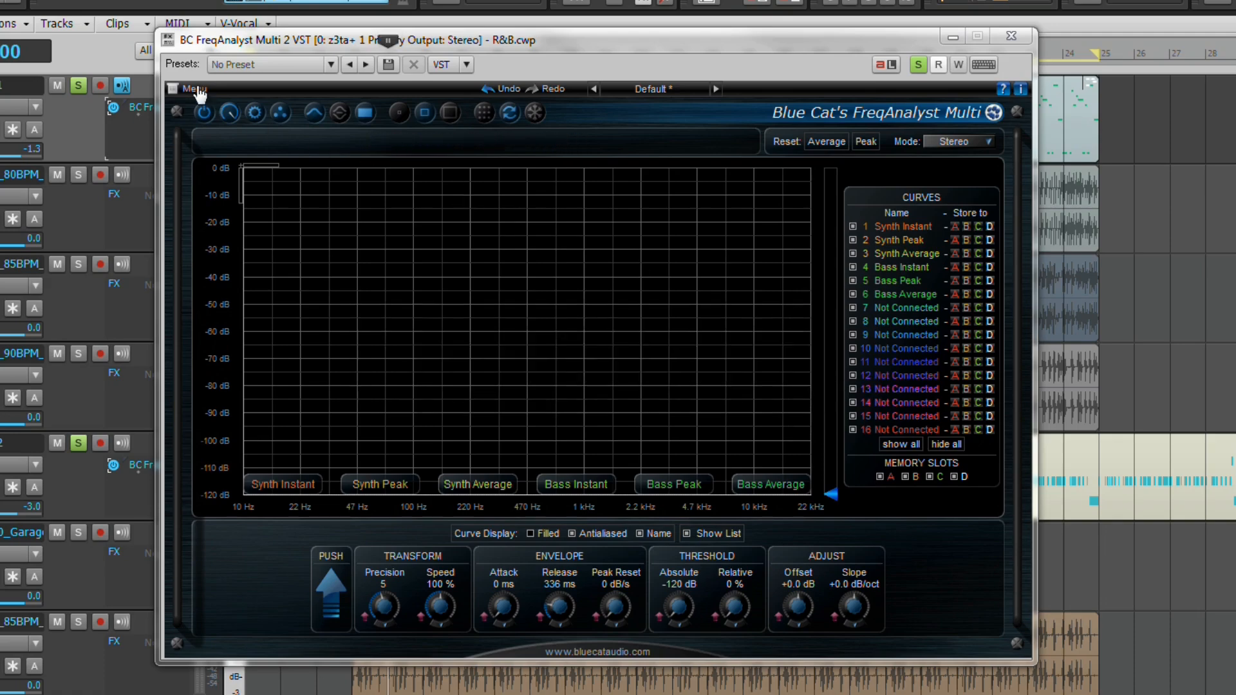
pyautogui.click(193, 88)
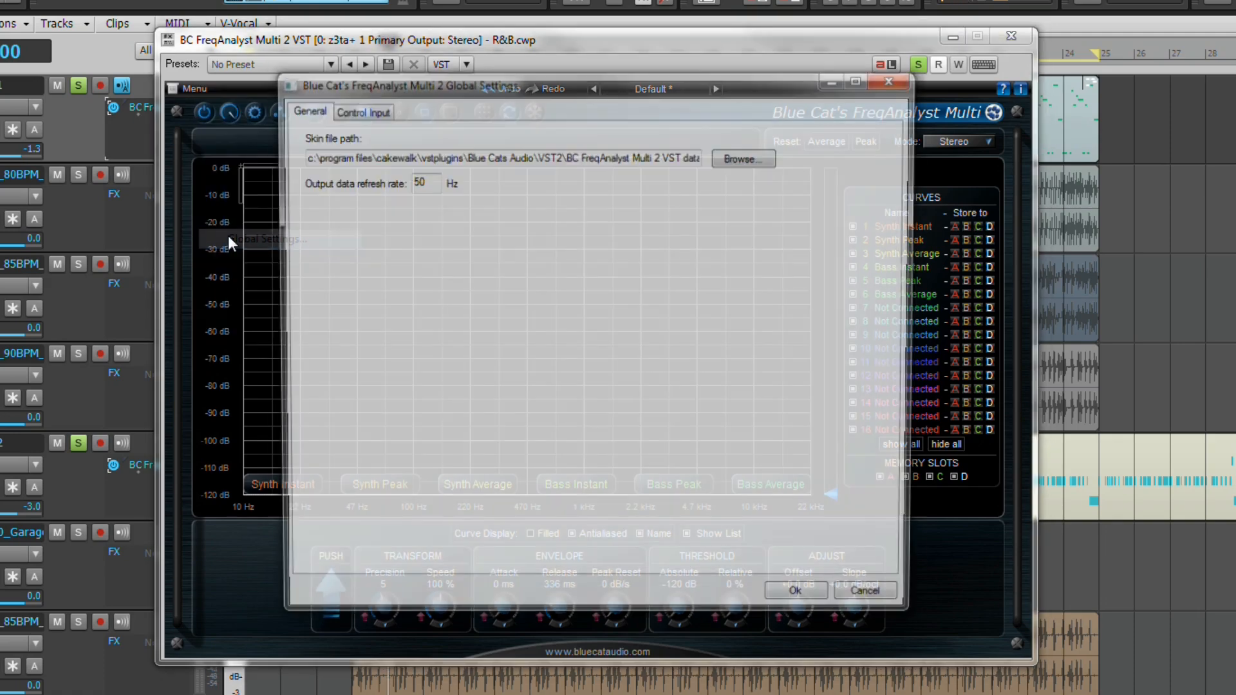
pyautogui.click(358, 108)
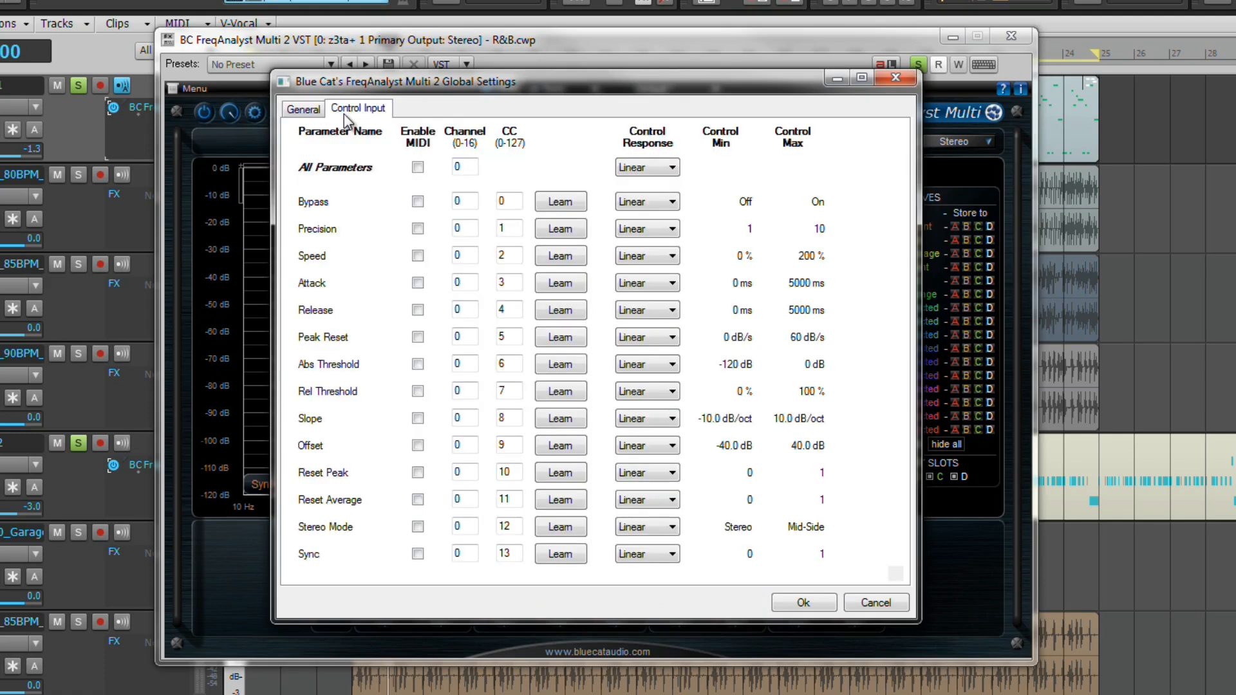
pyautogui.moveTo(730, 134)
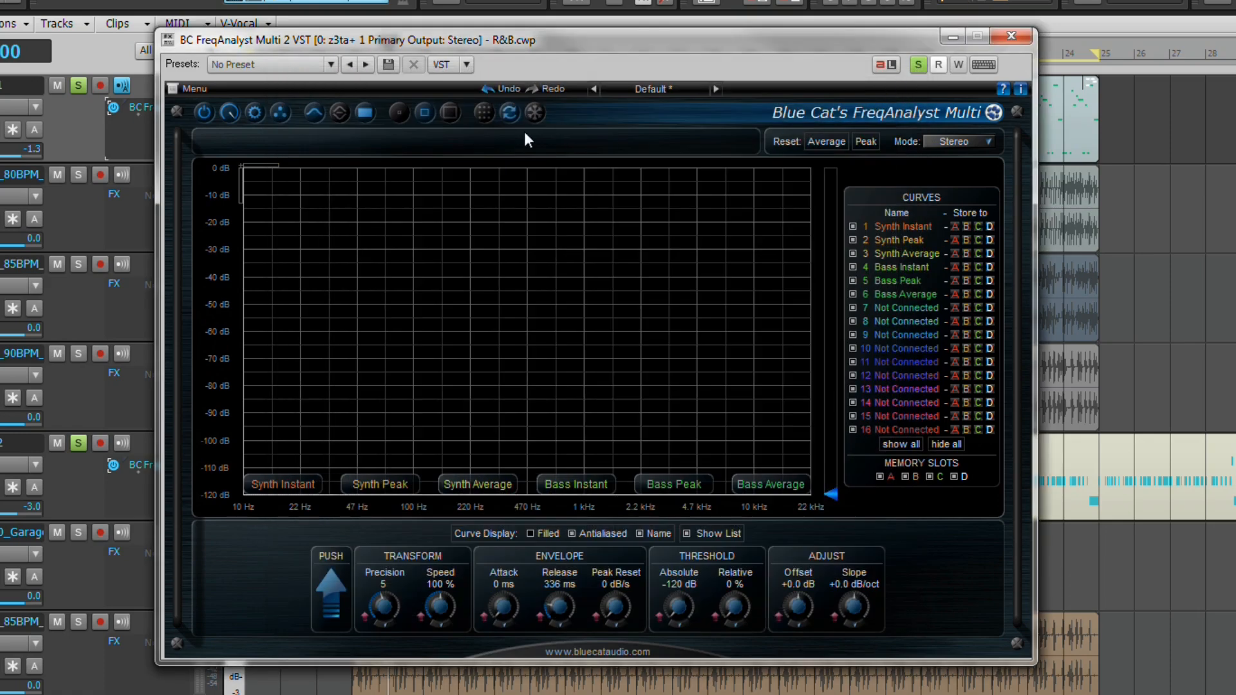
# Open the plugin Menu to see Set Preset Skin and Use Global Skin.
pyautogui.click(187, 89)
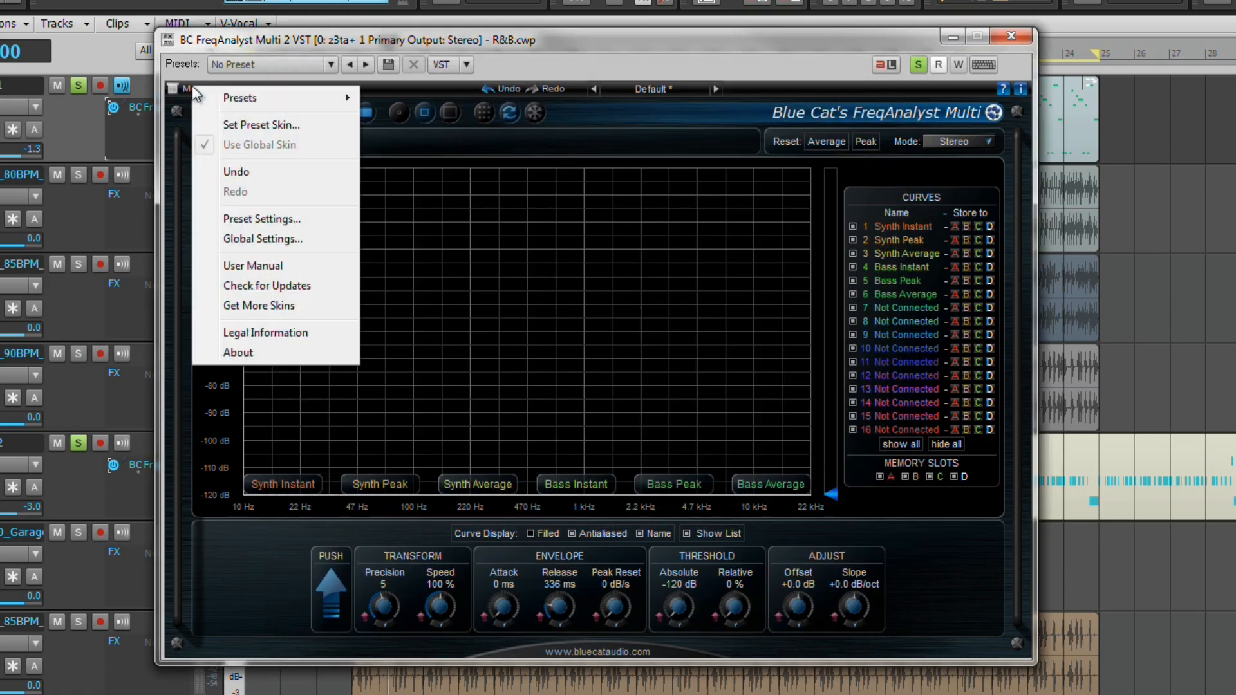
pyautogui.moveTo(259, 305)
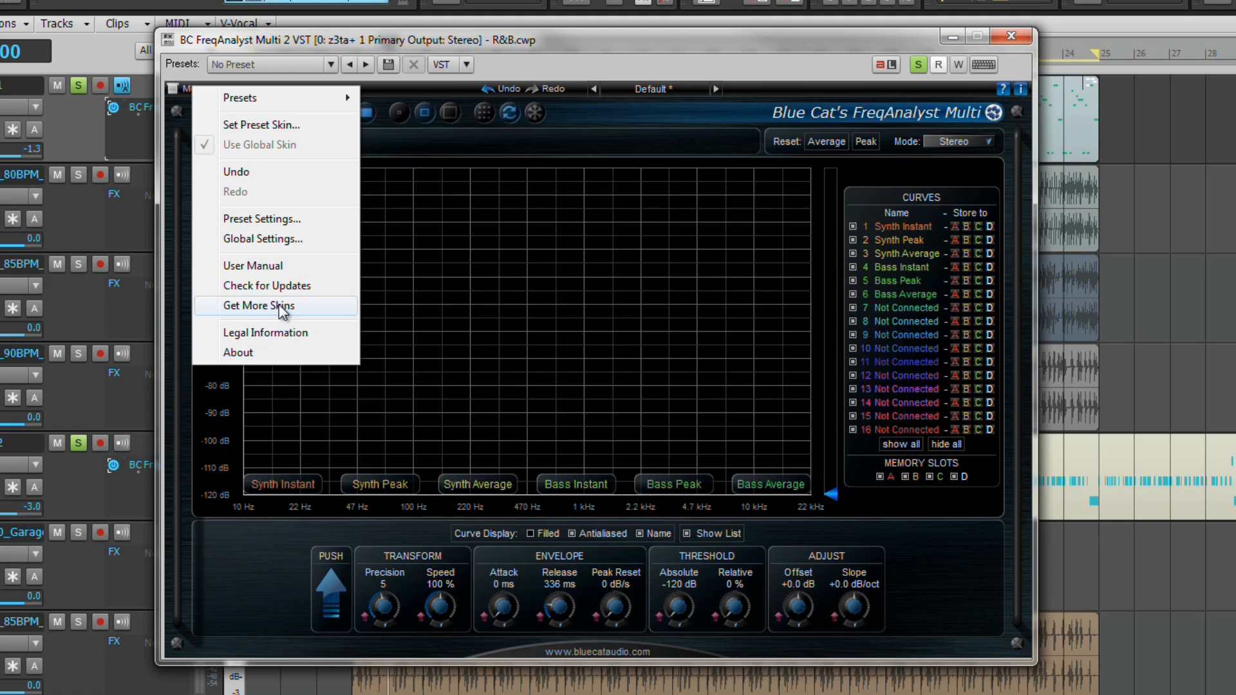
pyautogui.moveTo(276, 150)
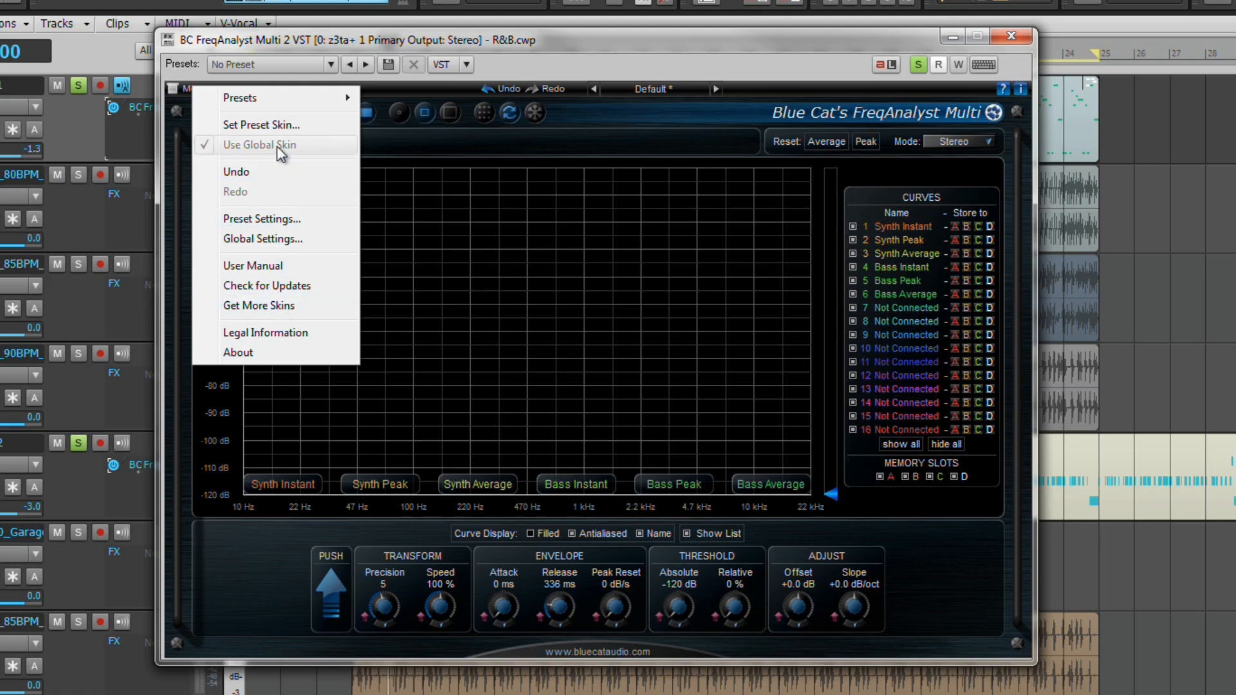
pyautogui.moveTo(303, 154)
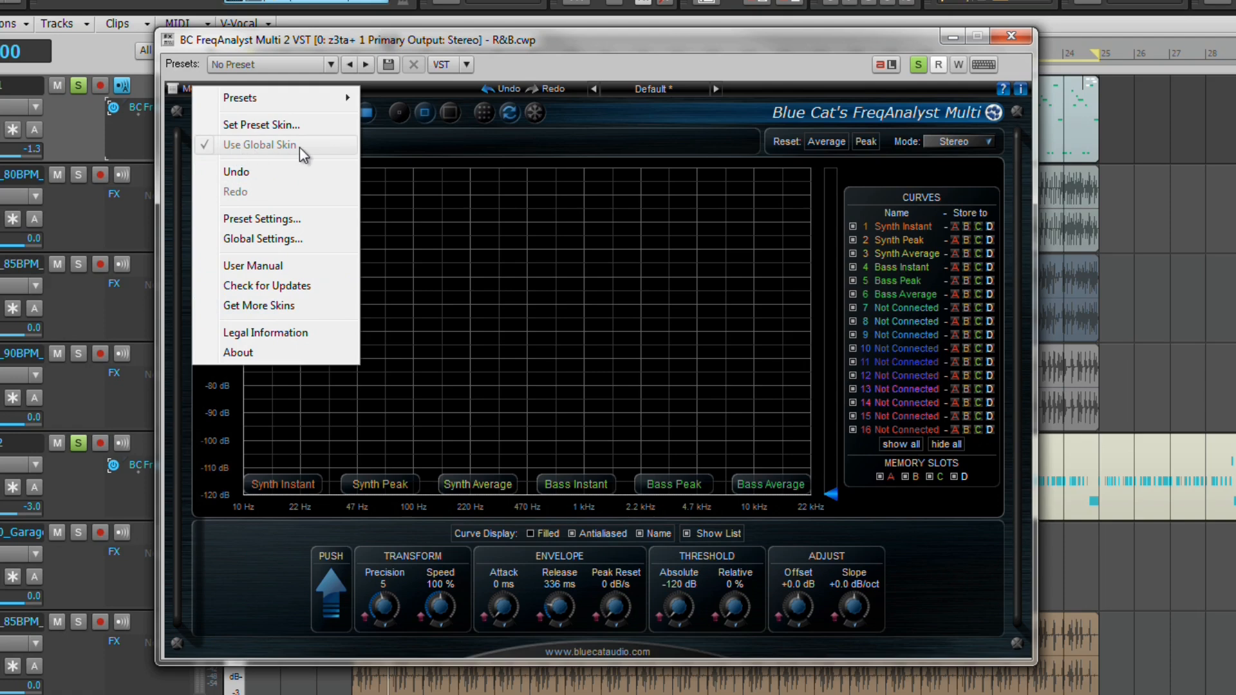
pyautogui.moveTo(309, 155)
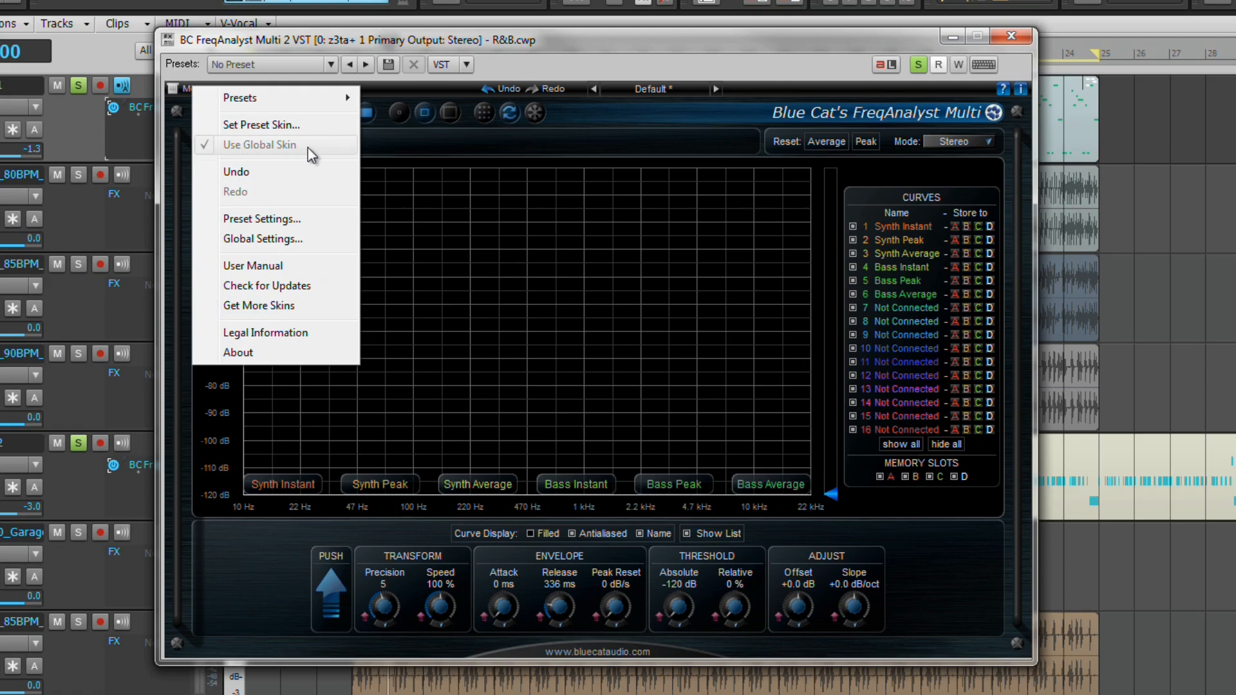
pyautogui.moveTo(260, 125)
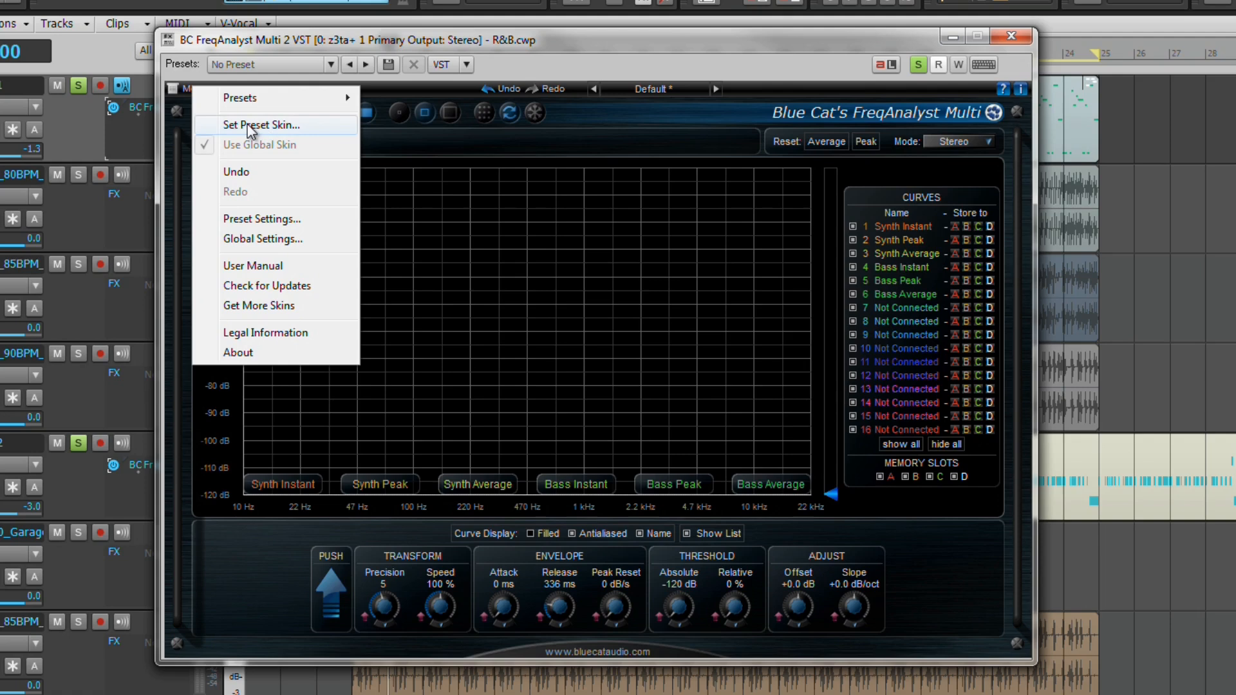
pyautogui.moveTo(313, 129)
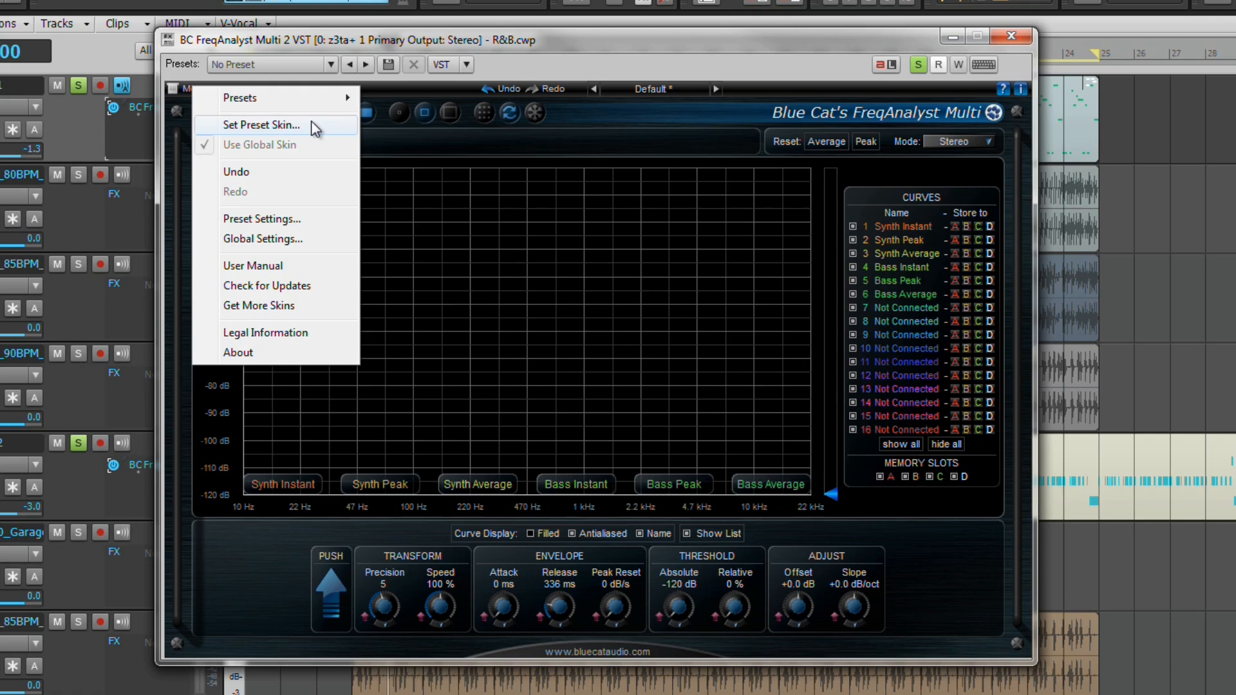
pyautogui.moveTo(584, 118)
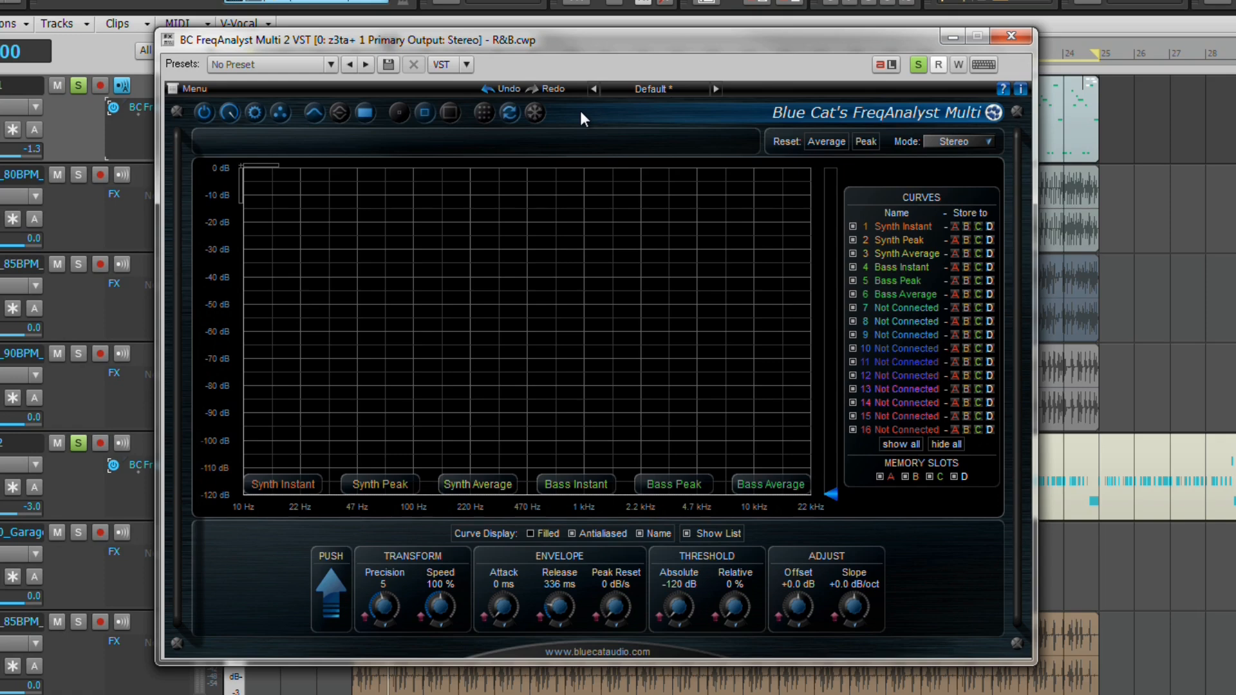
pyautogui.moveTo(586, 114)
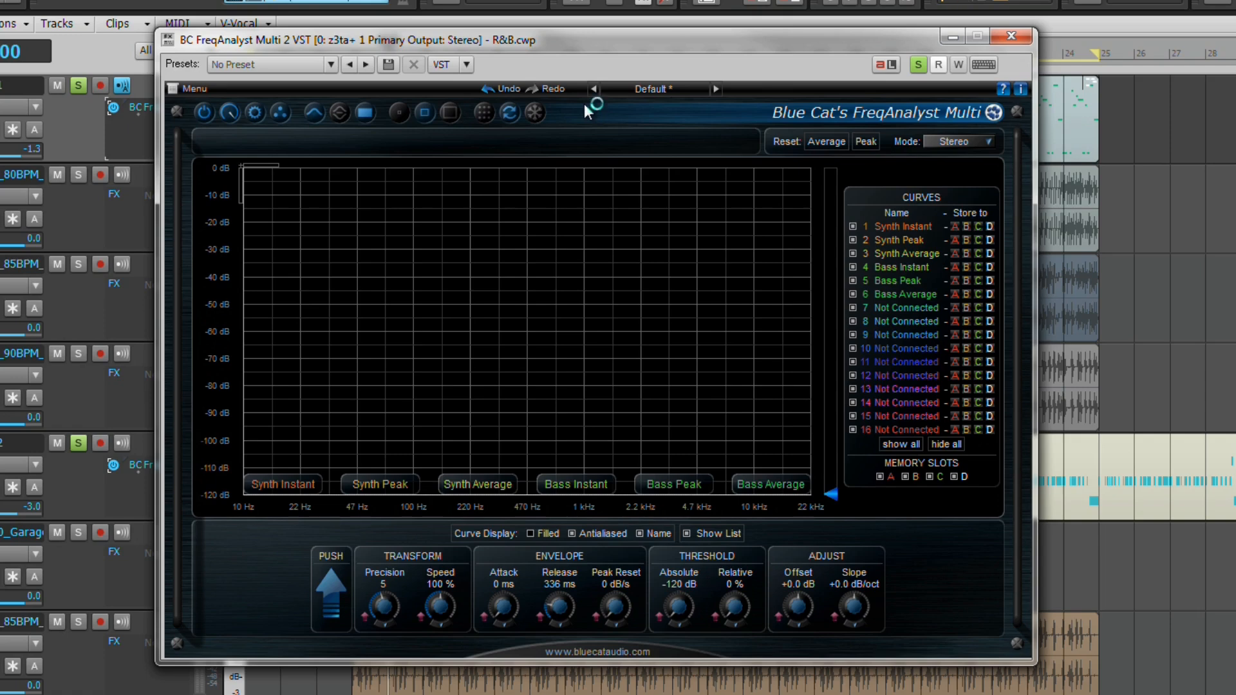
pyautogui.moveTo(587, 111)
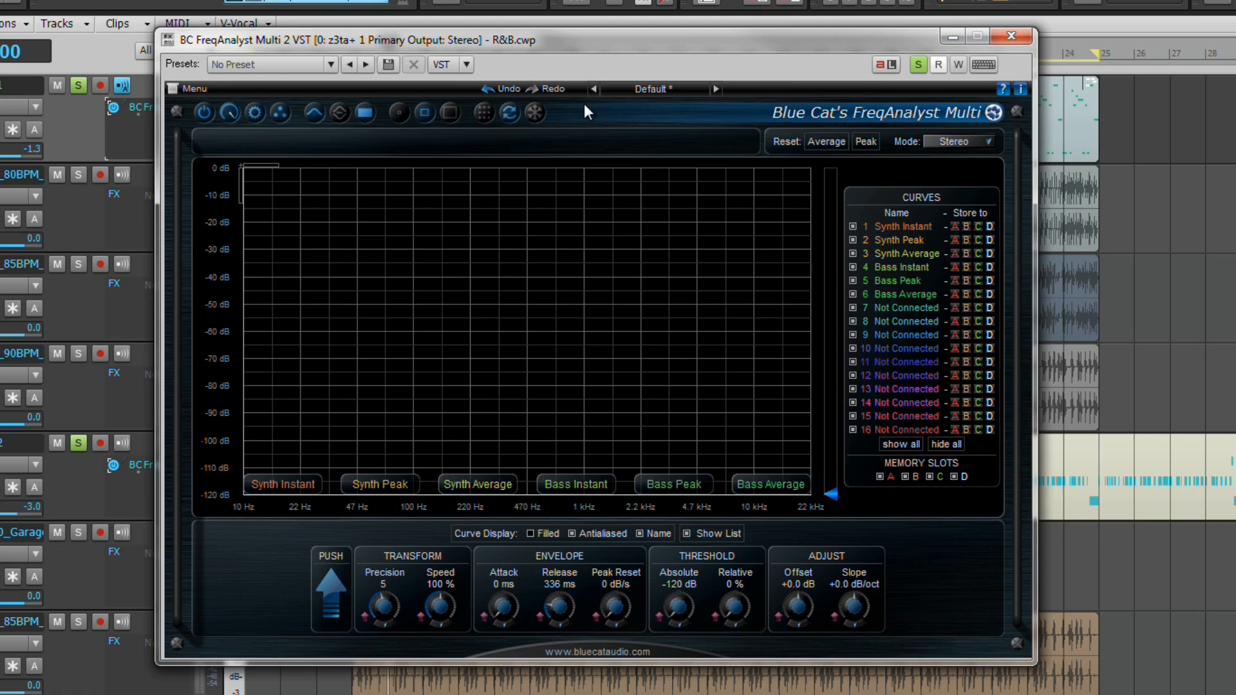
pyautogui.click(966, 141)
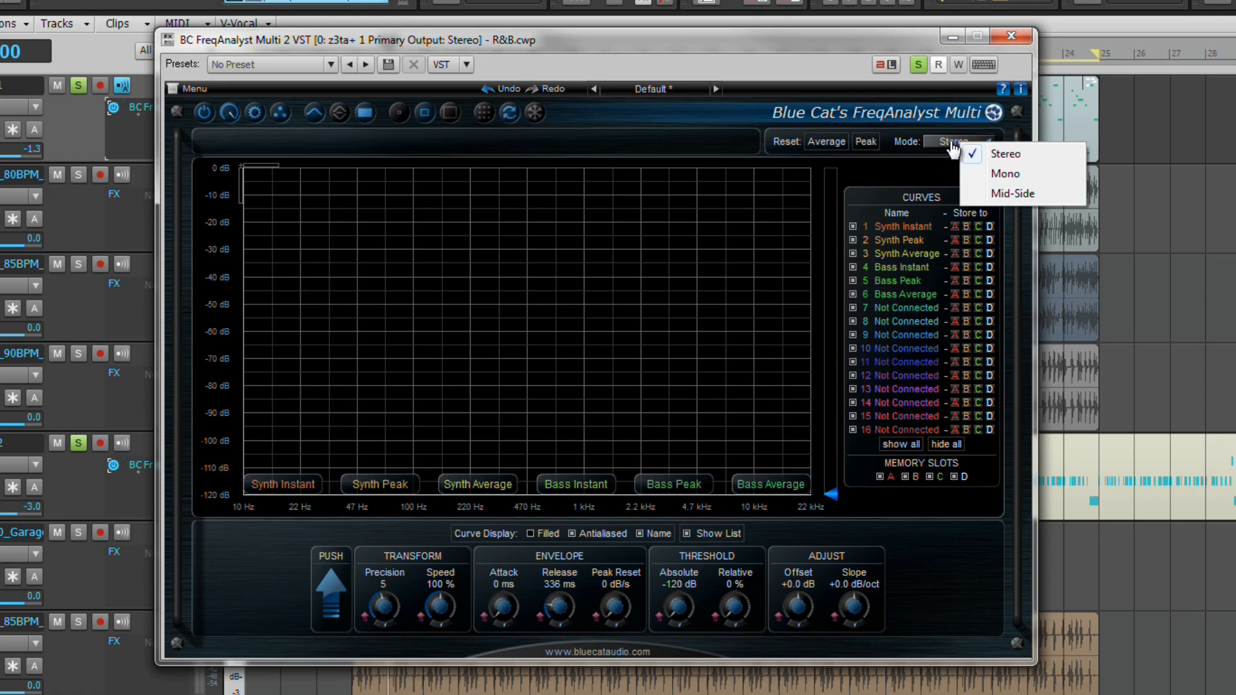
pyautogui.moveTo(723, 146)
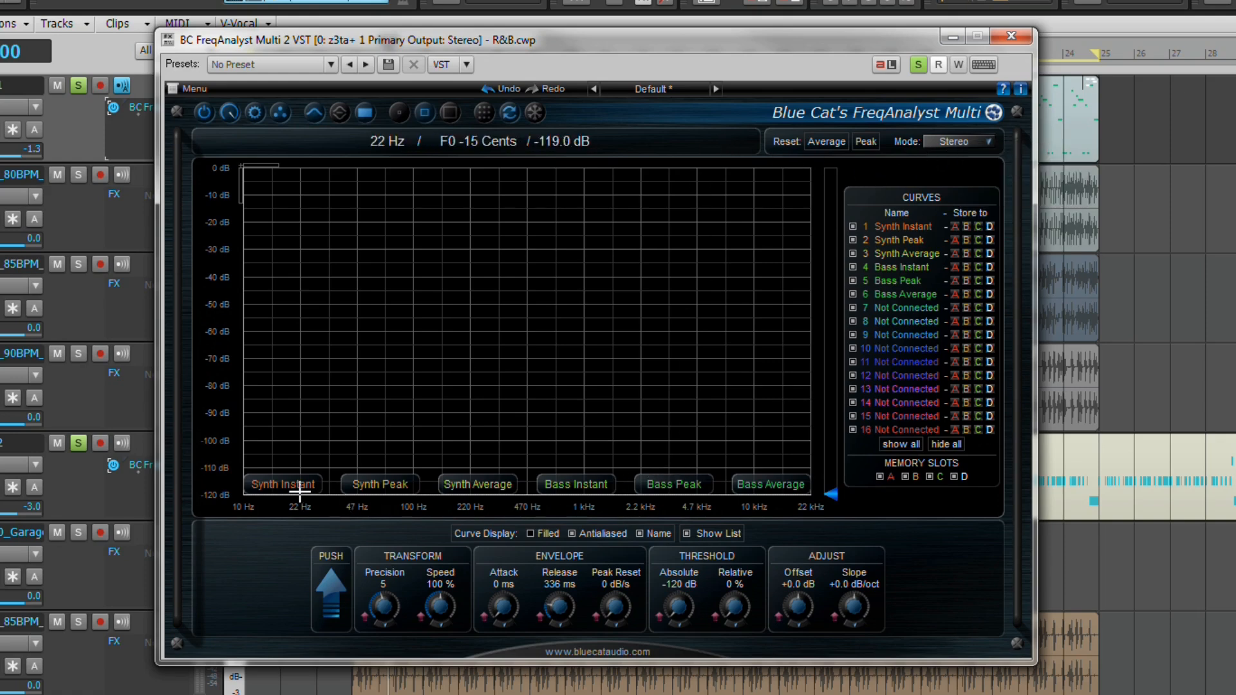
pyautogui.moveTo(773, 489)
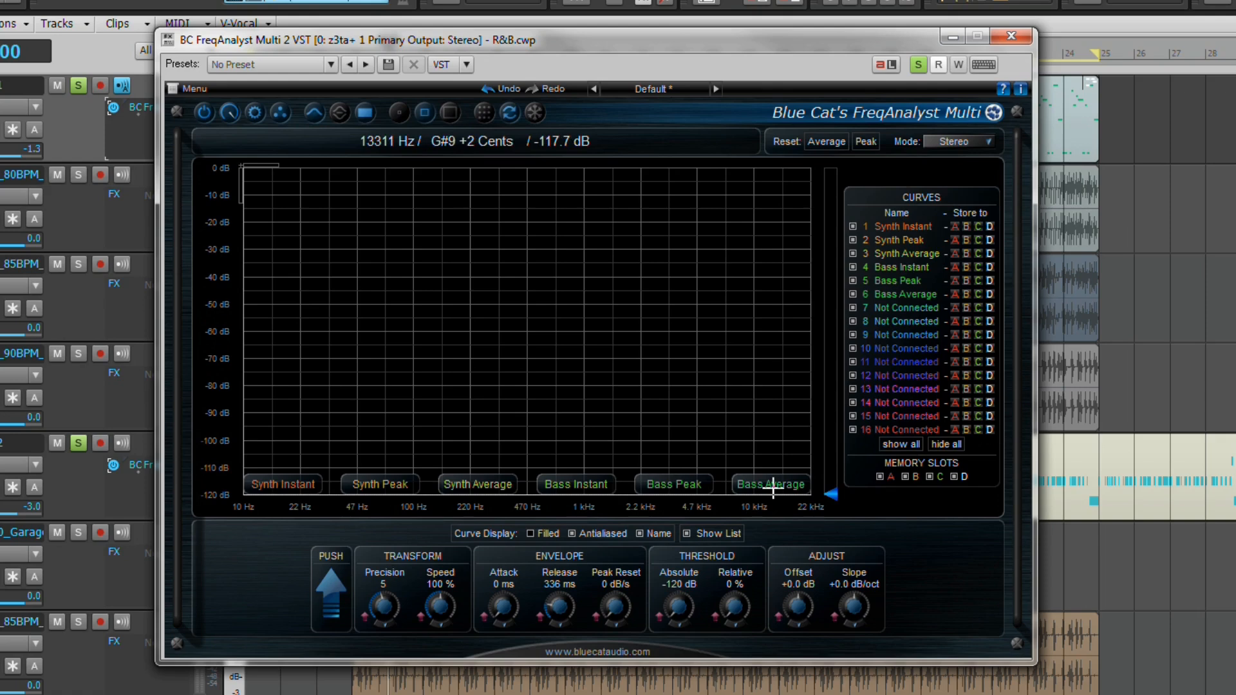
pyautogui.moveTo(458, 277)
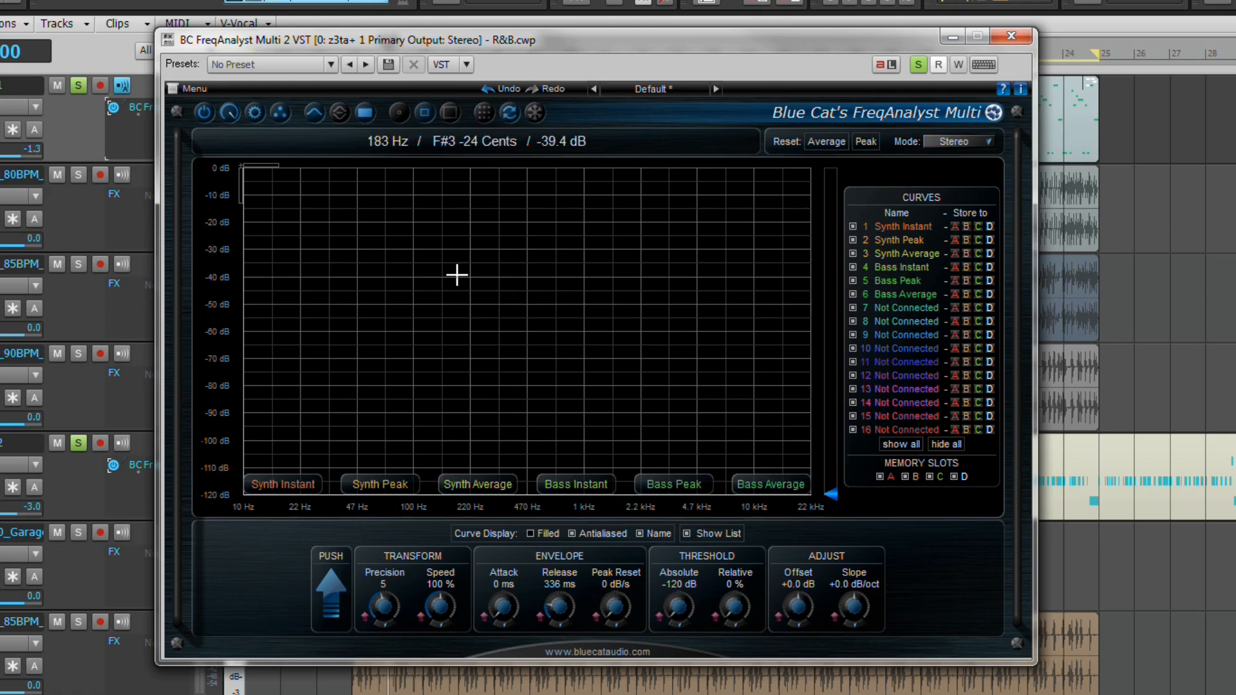
pyautogui.moveTo(419, 247)
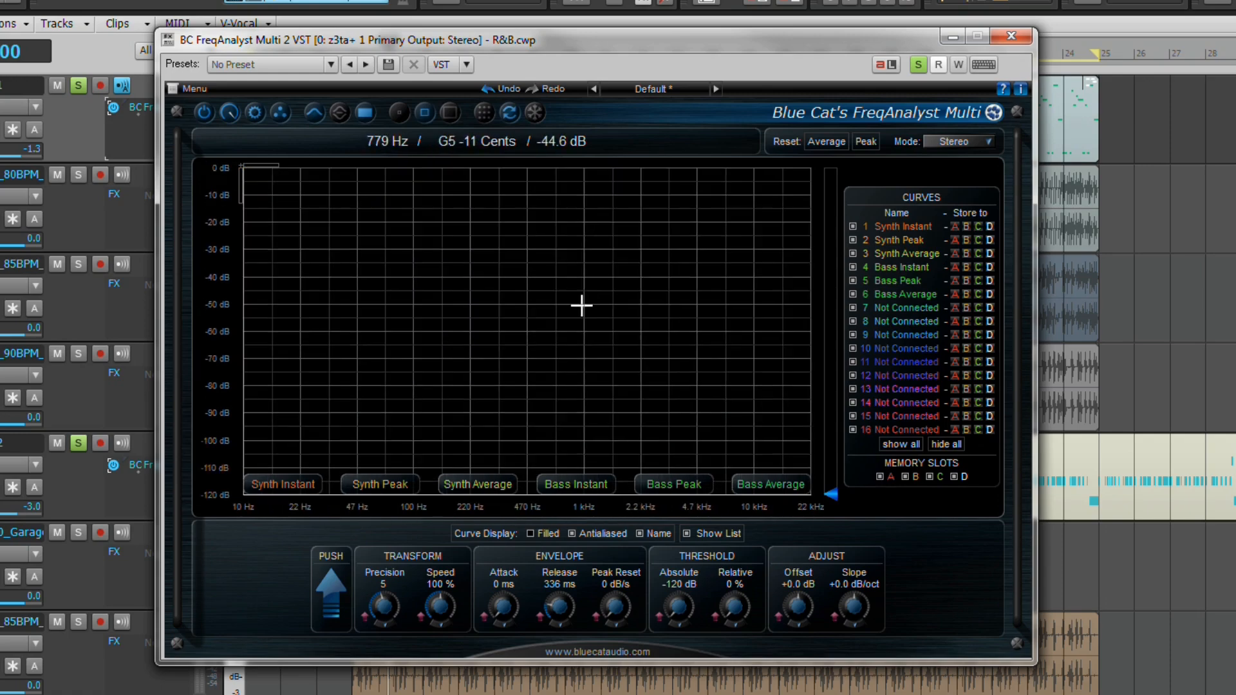
pyautogui.moveTo(815, 308)
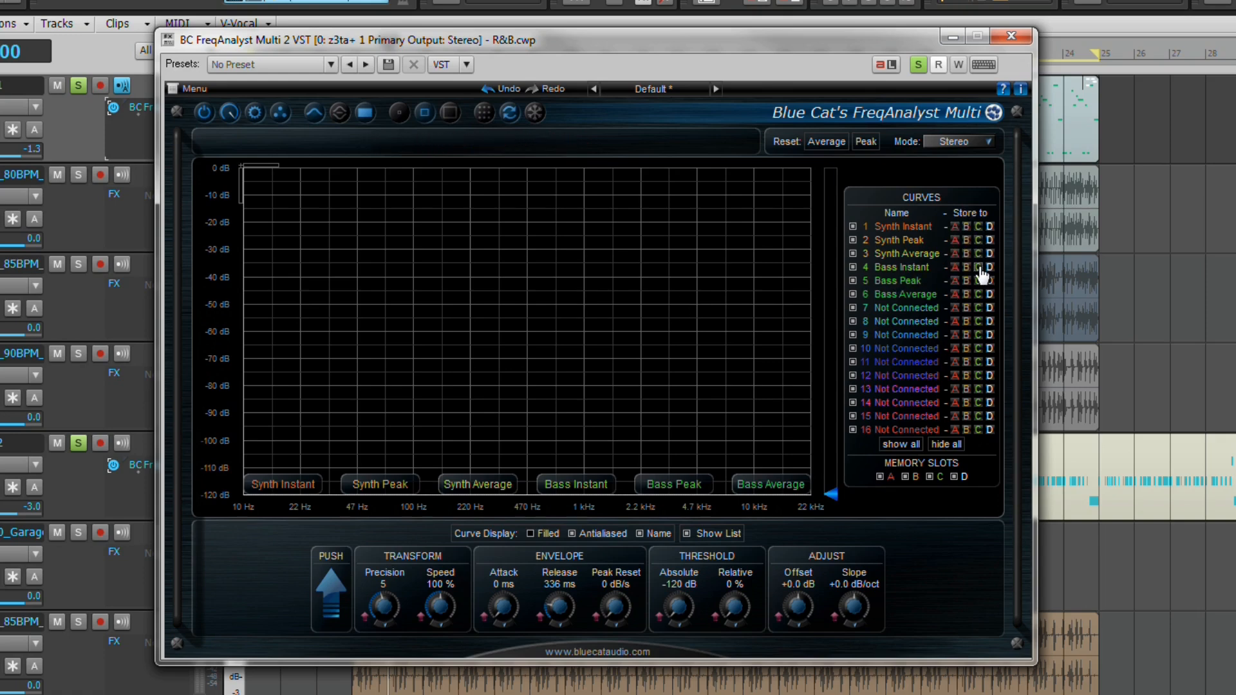
pyautogui.moveTo(993, 228)
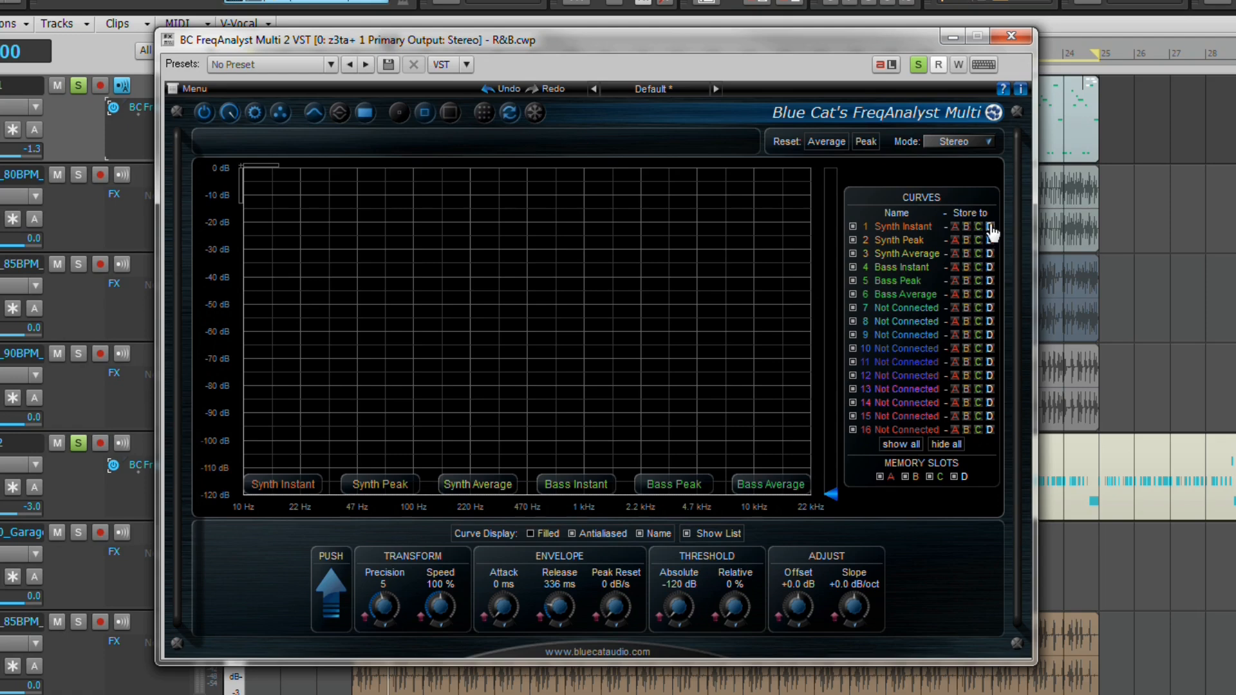